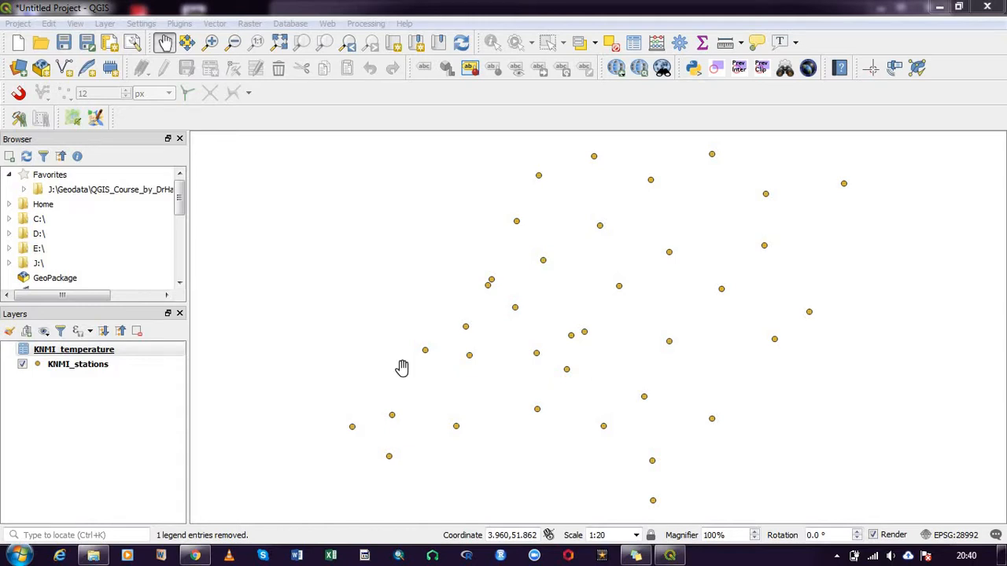
pyautogui.moveTo(401, 360)
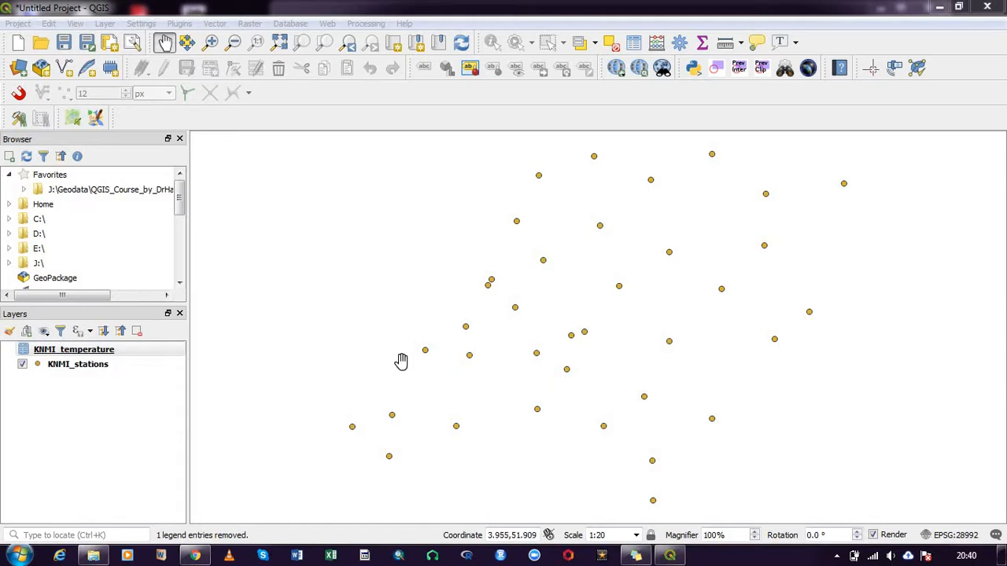
pyautogui.moveTo(336, 345)
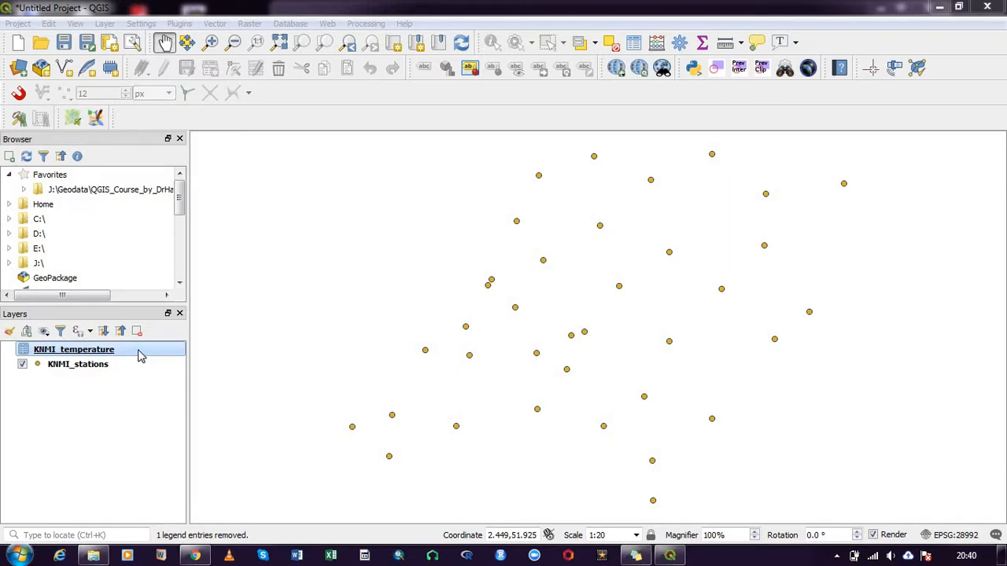
pyautogui.moveTo(71, 352)
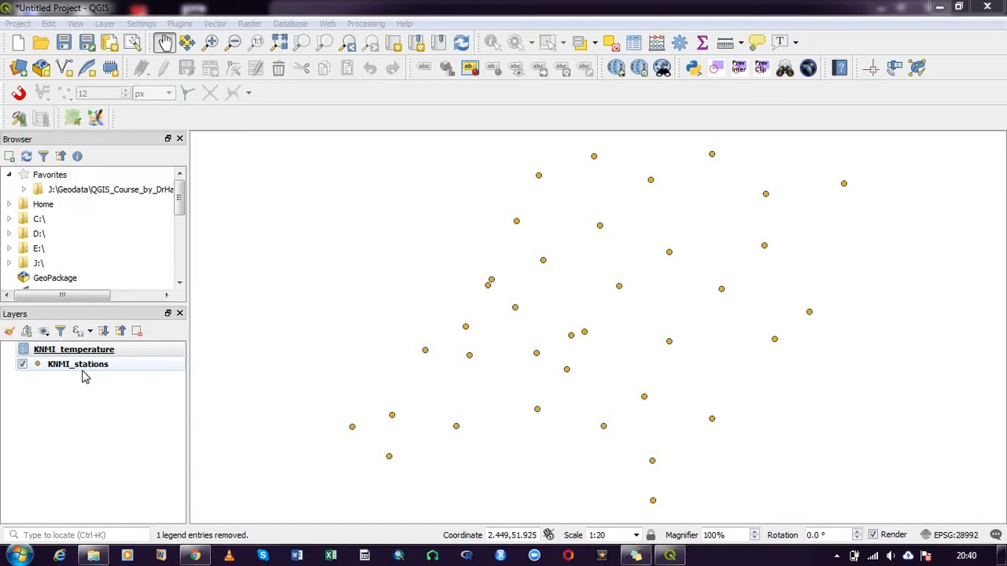
# Step: Look through the KNMI_temperature attribute table, then close it
pyautogui.click(74, 349)
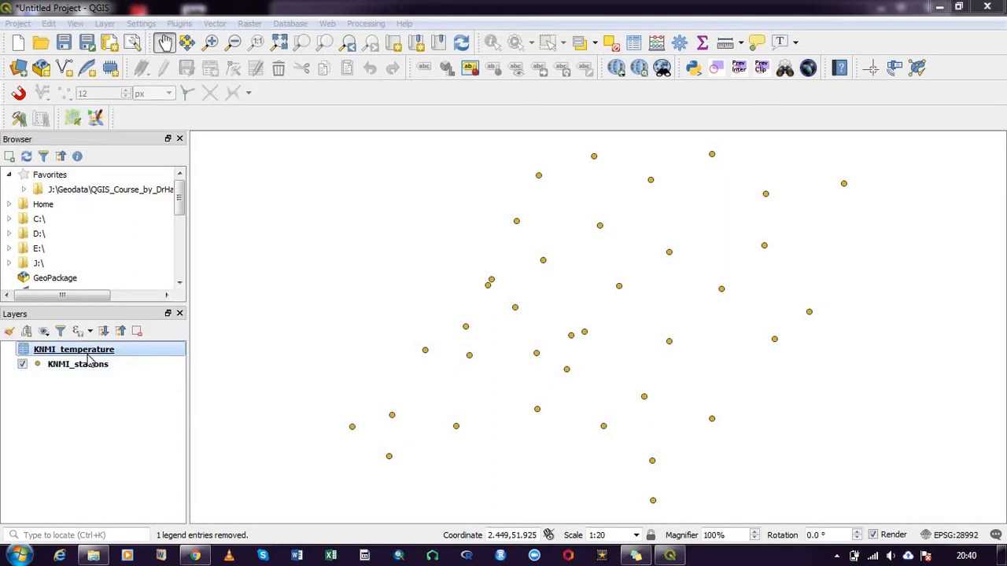
pyautogui.moveTo(105, 355)
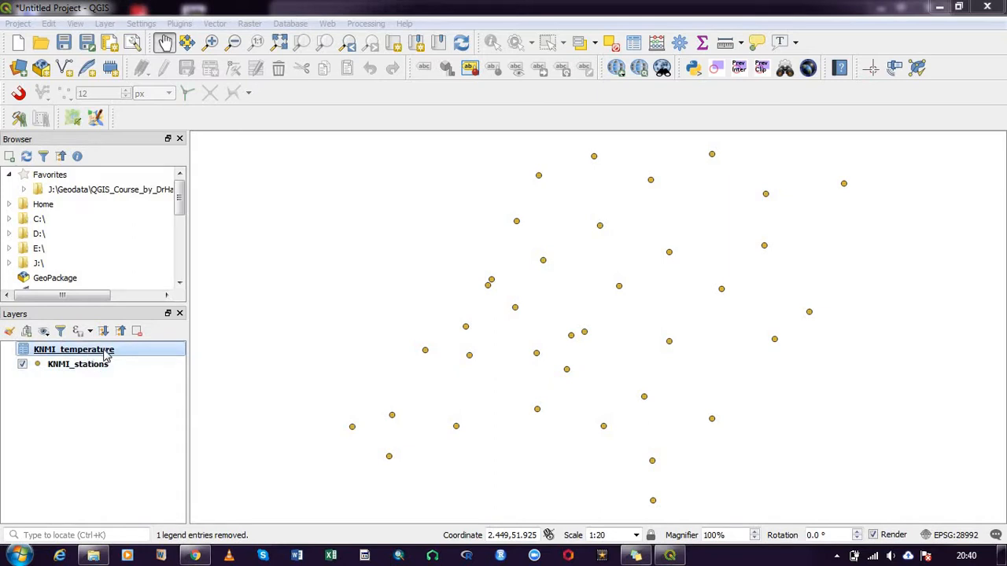
pyautogui.rightClick(74, 349)
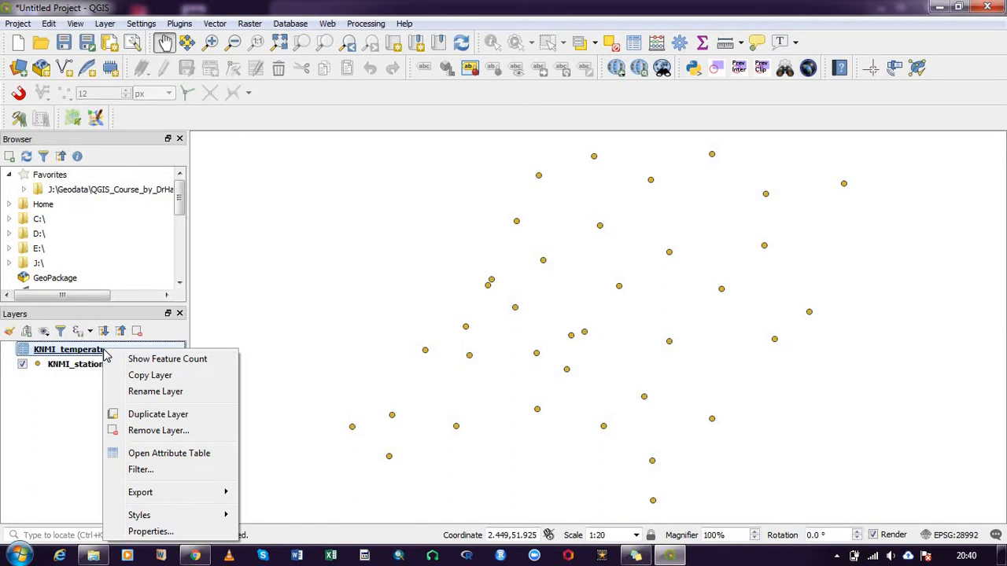
pyautogui.moveTo(165, 453)
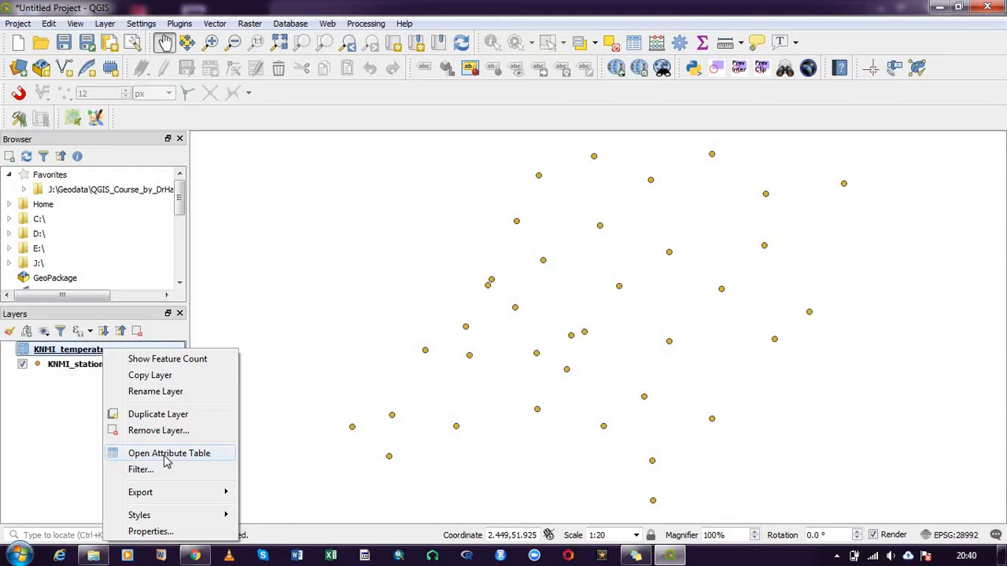
pyautogui.click(168, 452)
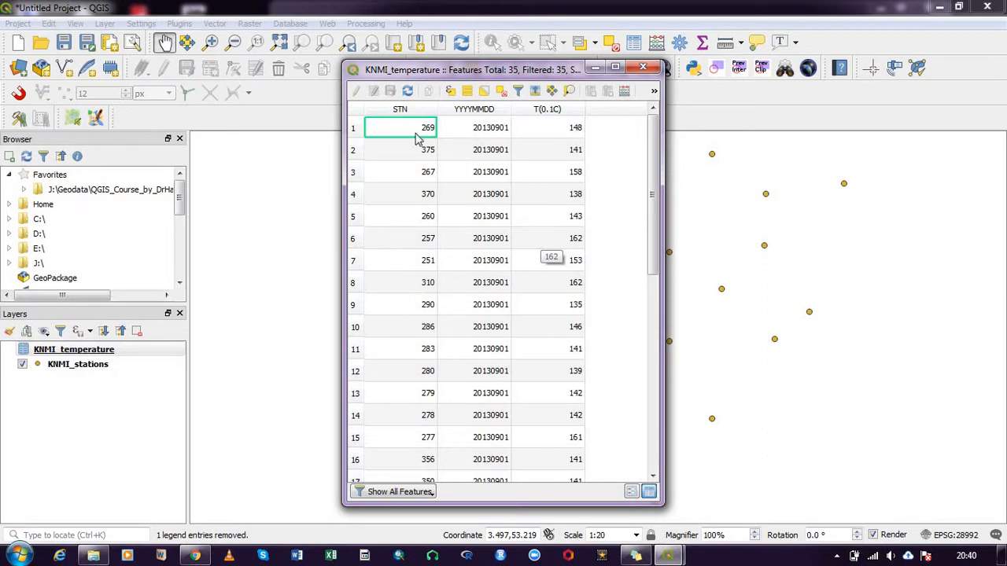
pyautogui.moveTo(402, 235)
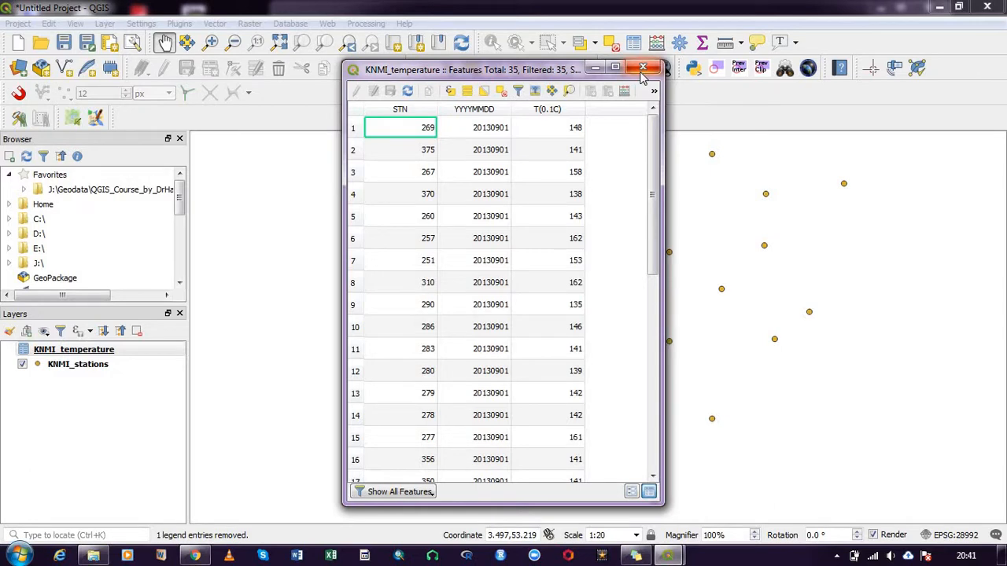
pyautogui.click(638, 67)
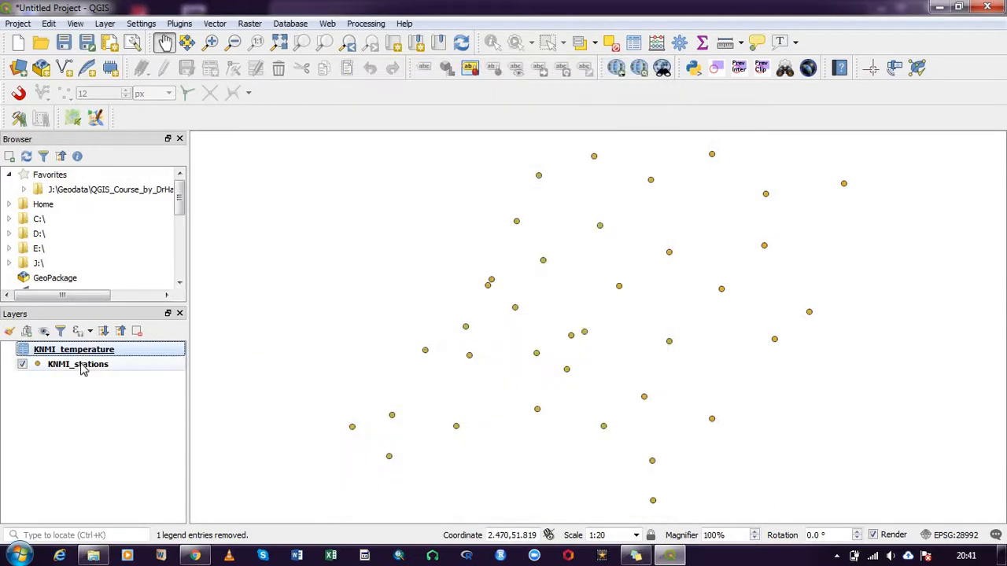
# Step: Review the KNMI_stations attribute table, then choose Export > Save Features As for that layer
pyautogui.rightClick(77, 364)
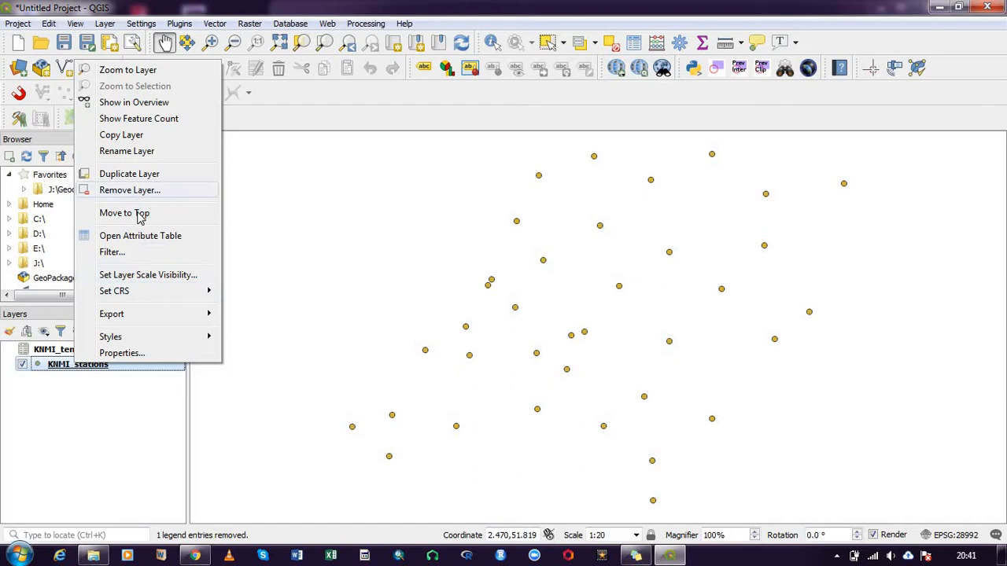
pyautogui.click(140, 235)
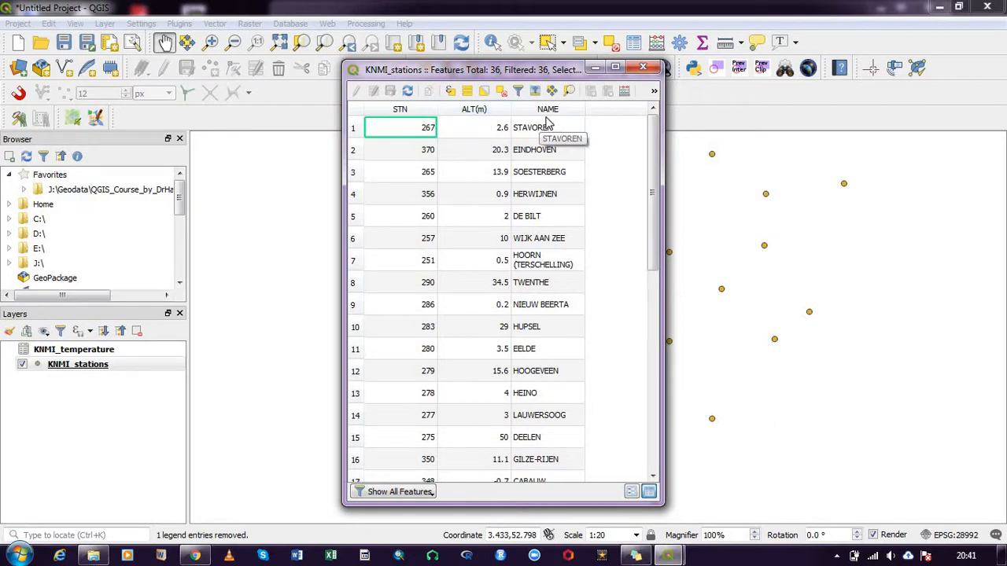
pyautogui.moveTo(639, 78)
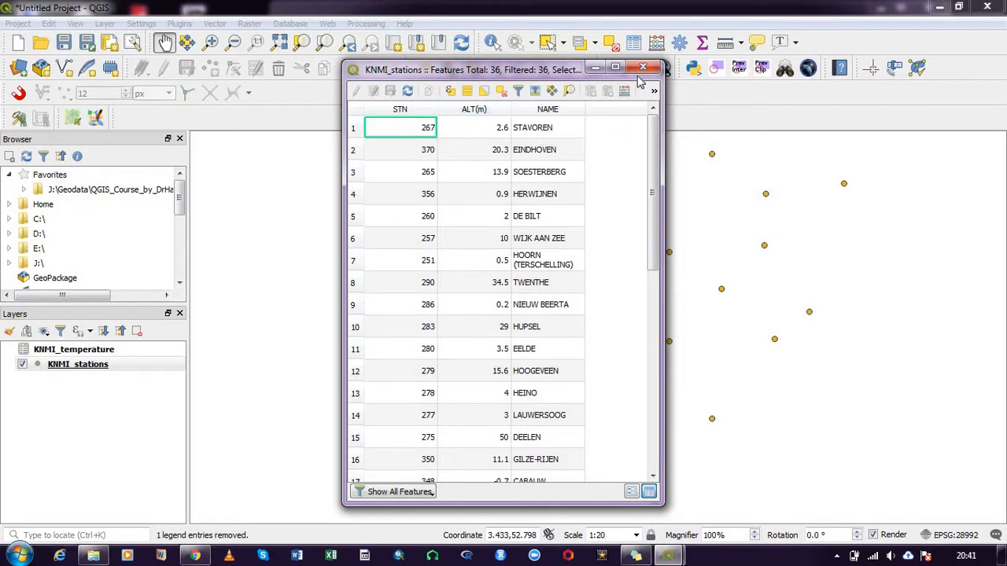
pyautogui.click(641, 67)
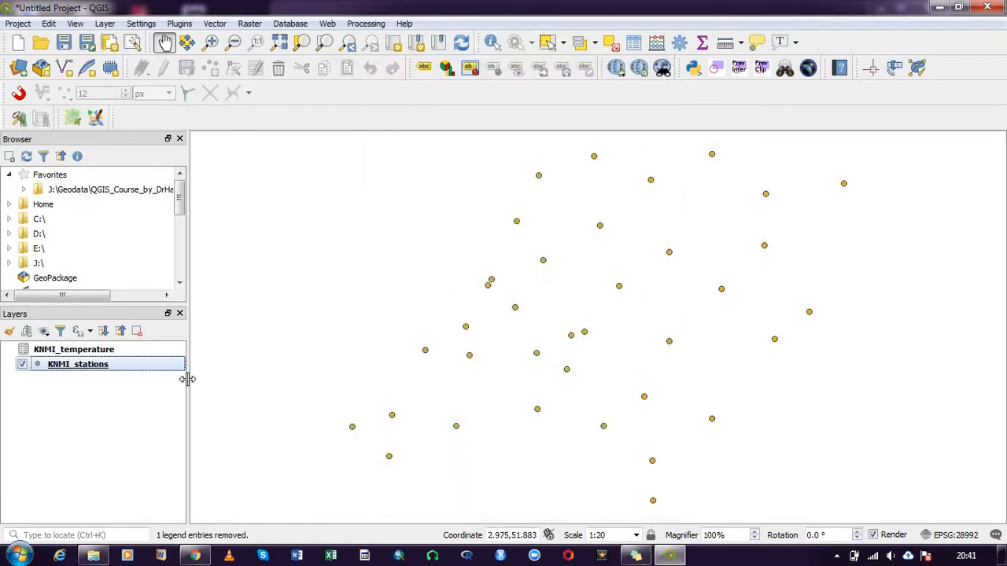
pyautogui.moveTo(134, 379)
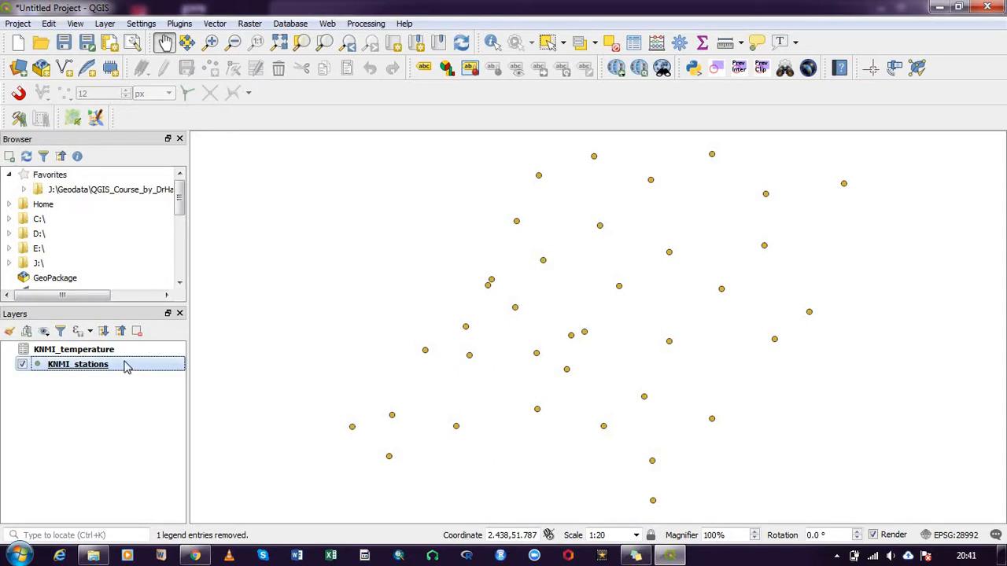
pyautogui.moveTo(128, 366)
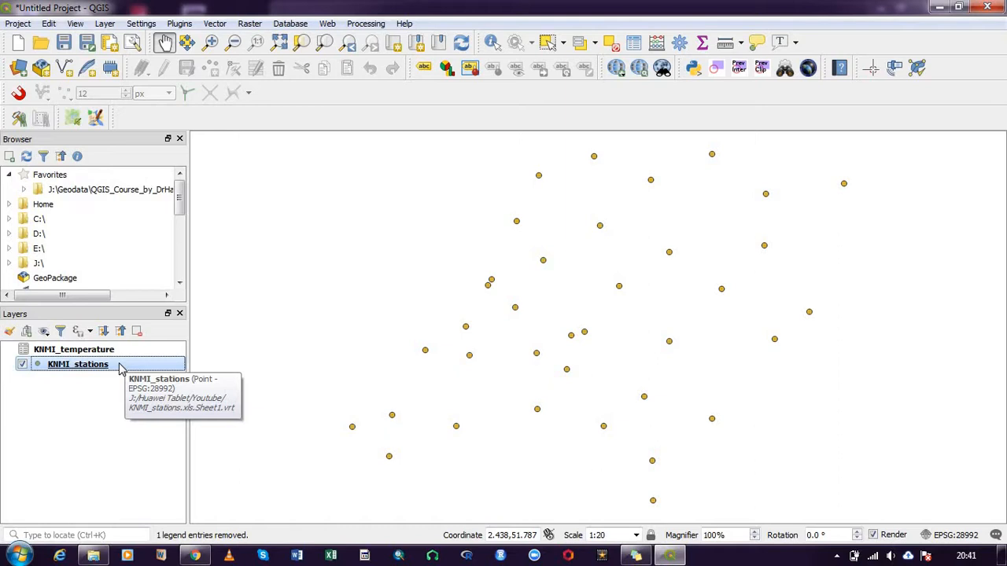
pyautogui.rightClick(77, 365)
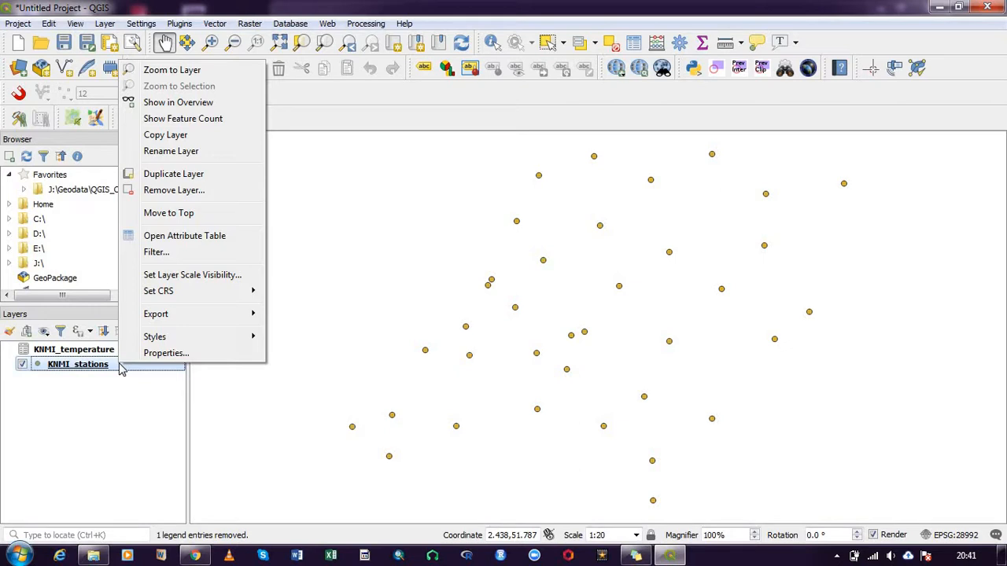
pyautogui.moveTo(132, 358)
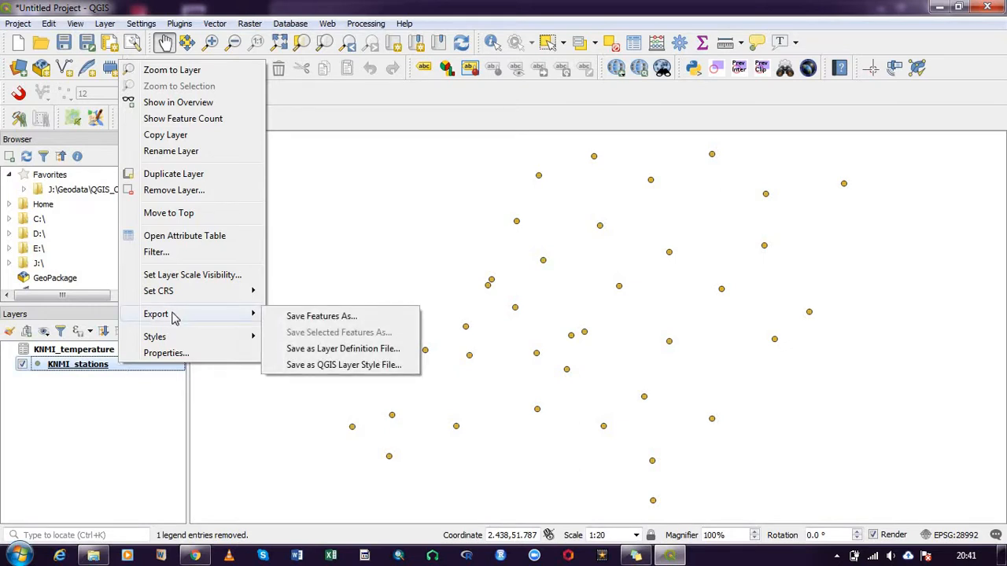
pyautogui.click(321, 315)
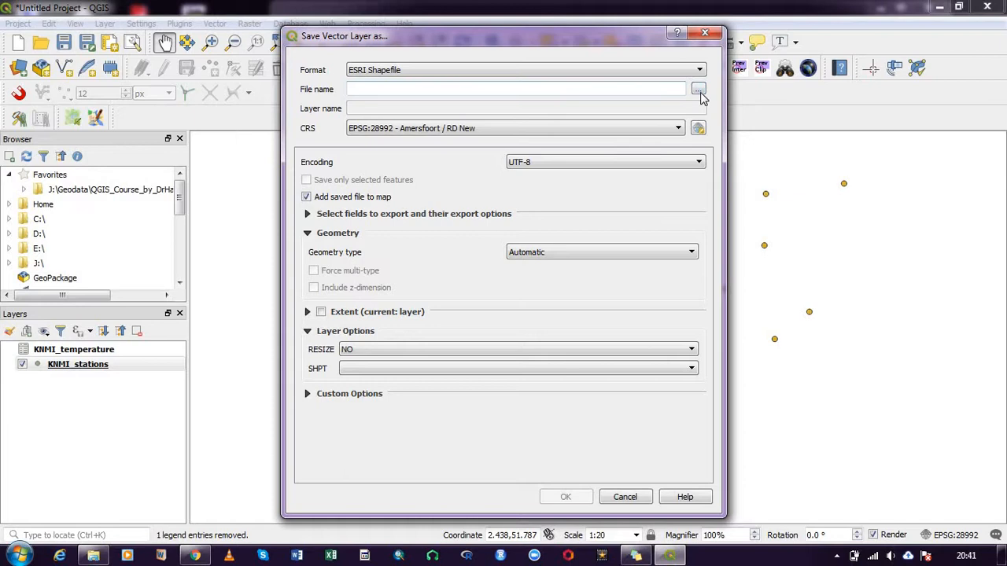
# Step: Browse to the Youtube folder and pick KNMI_stations_1.shp as the output file
pyautogui.click(703, 88)
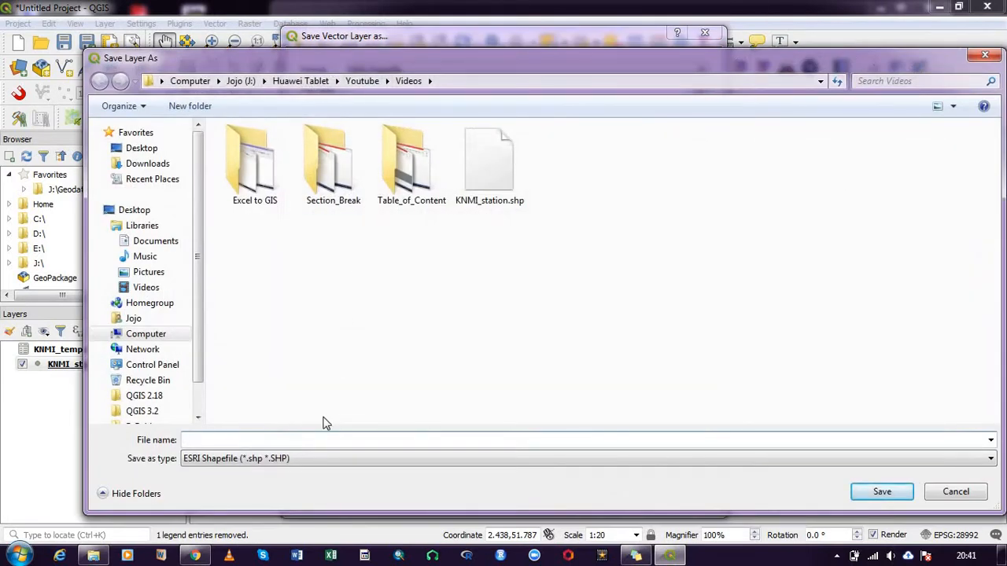
pyautogui.click(361, 80)
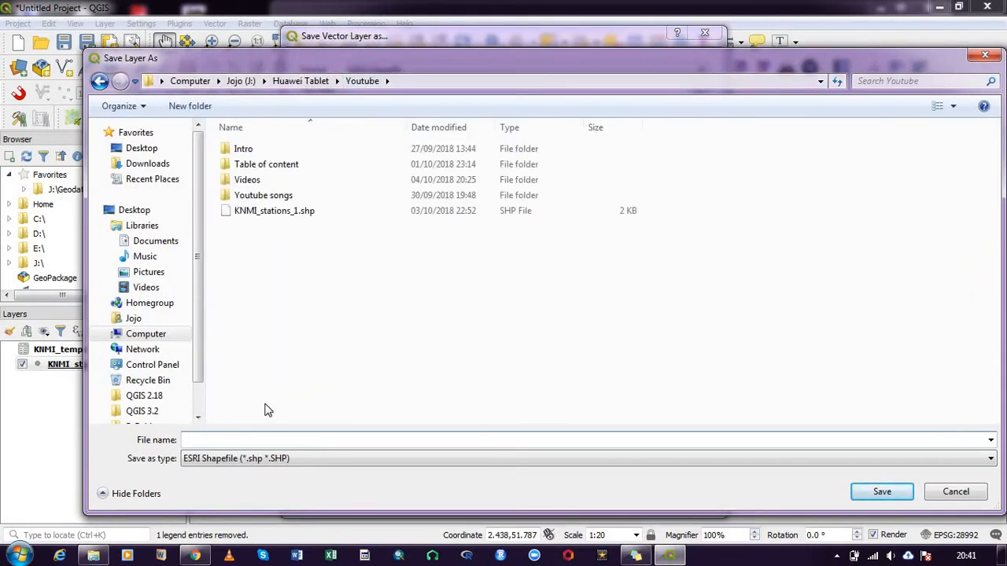
pyautogui.moveTo(275, 212)
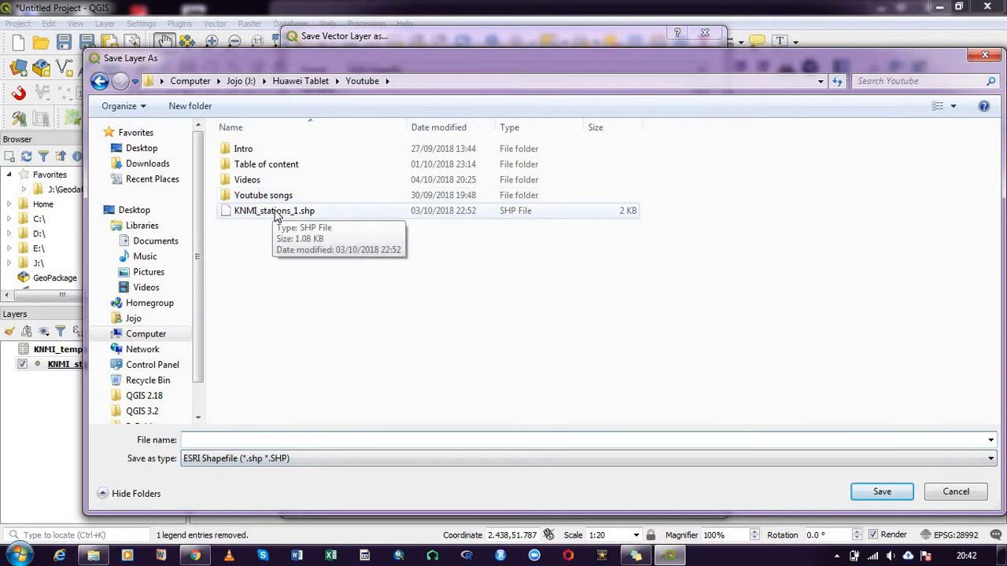
pyautogui.click(273, 210)
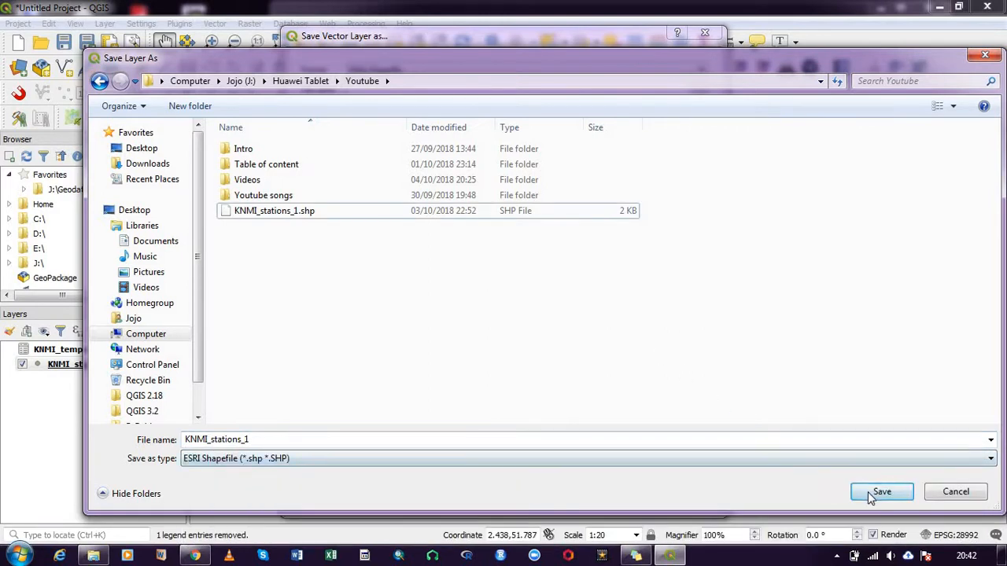
pyautogui.click(880, 492)
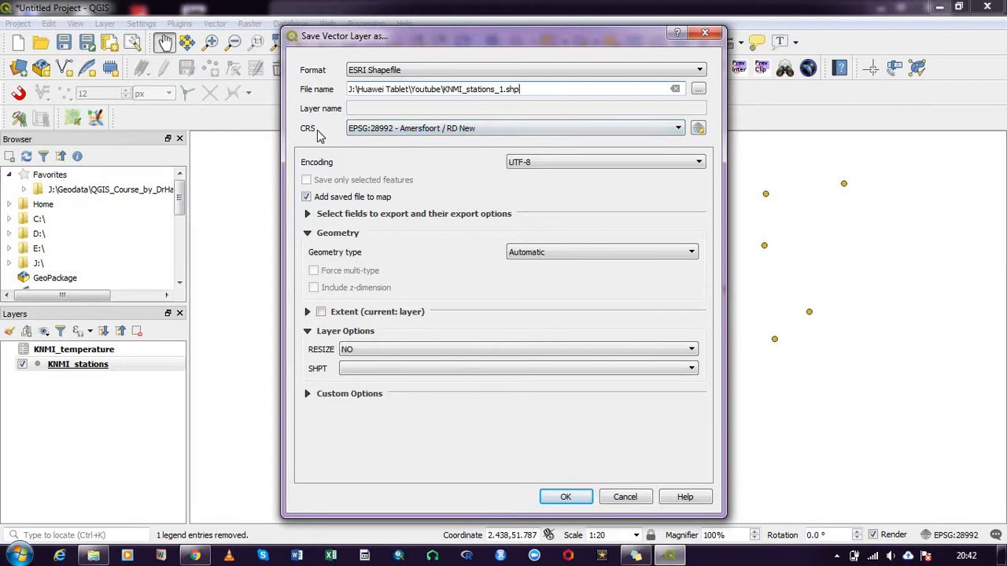
pyautogui.moveTo(412, 150)
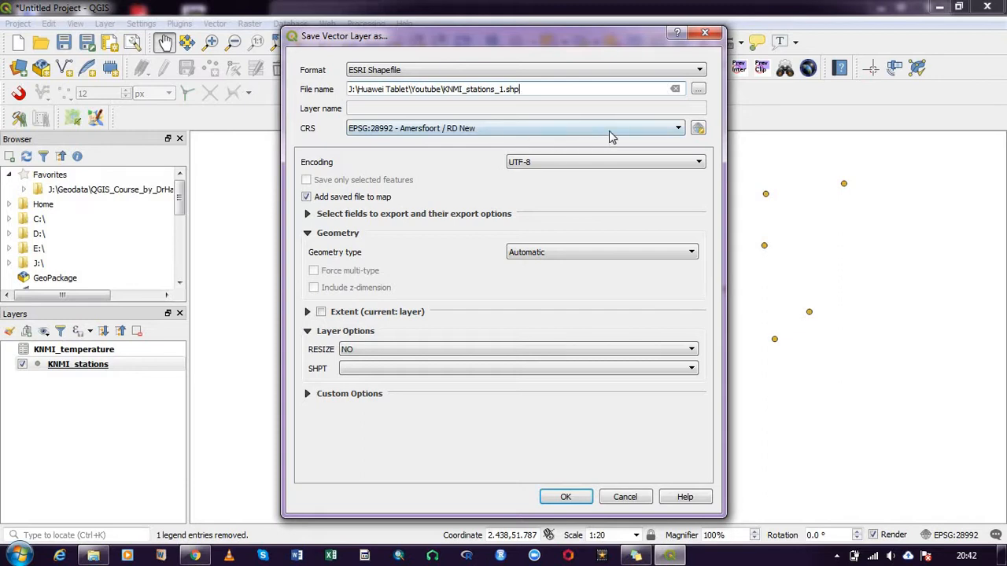
pyautogui.moveTo(604, 136)
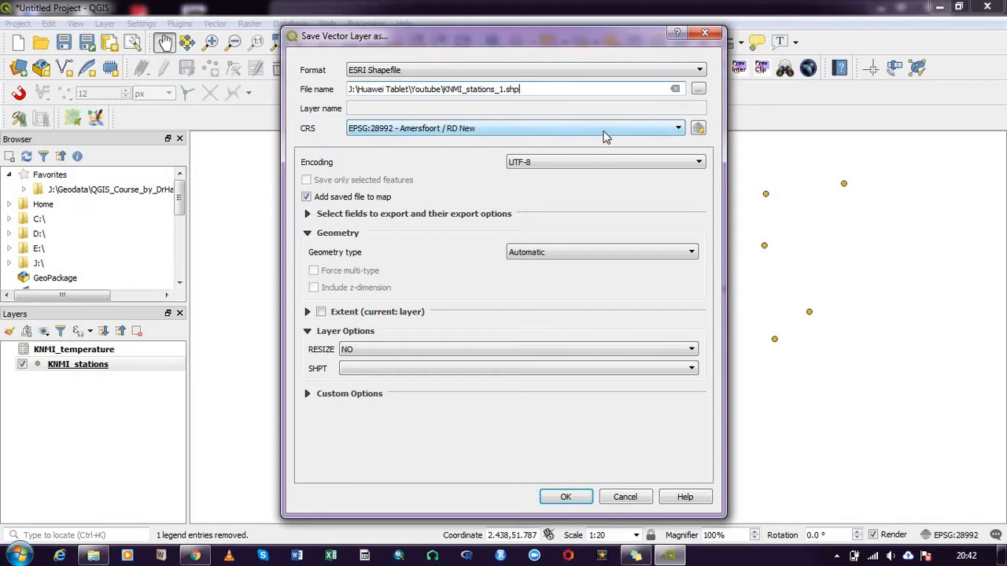
pyautogui.moveTo(486, 142)
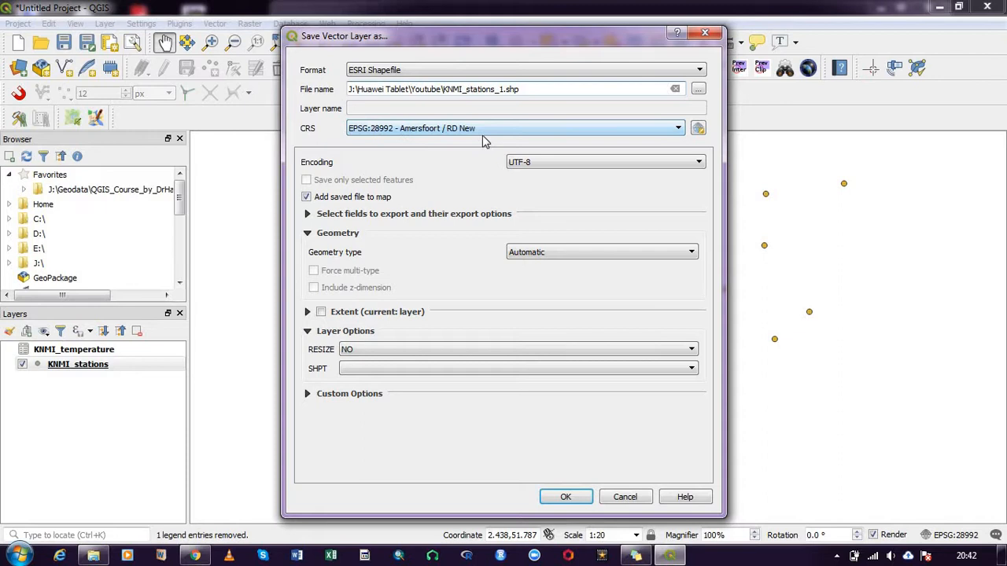
pyautogui.moveTo(621, 145)
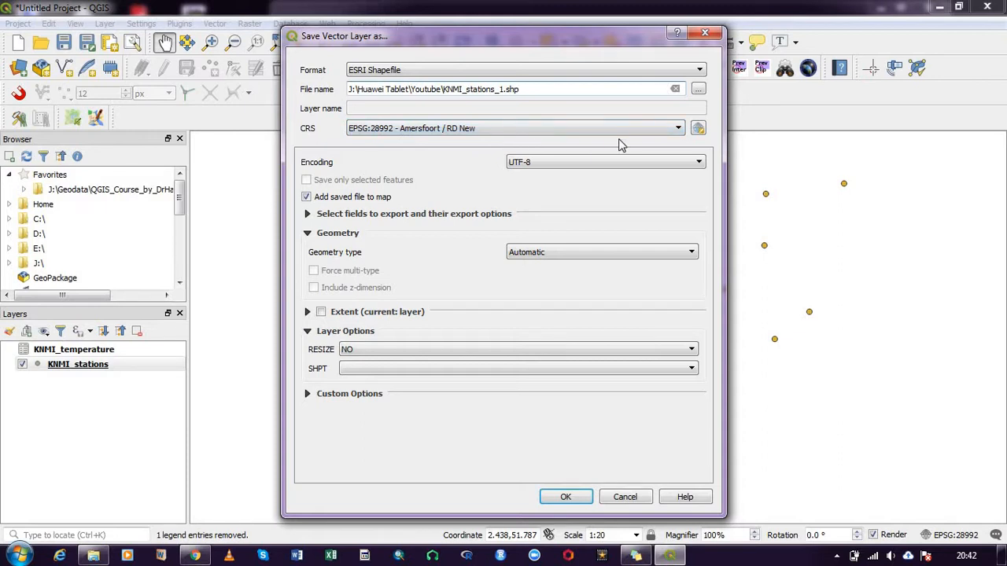
pyautogui.moveTo(633, 141)
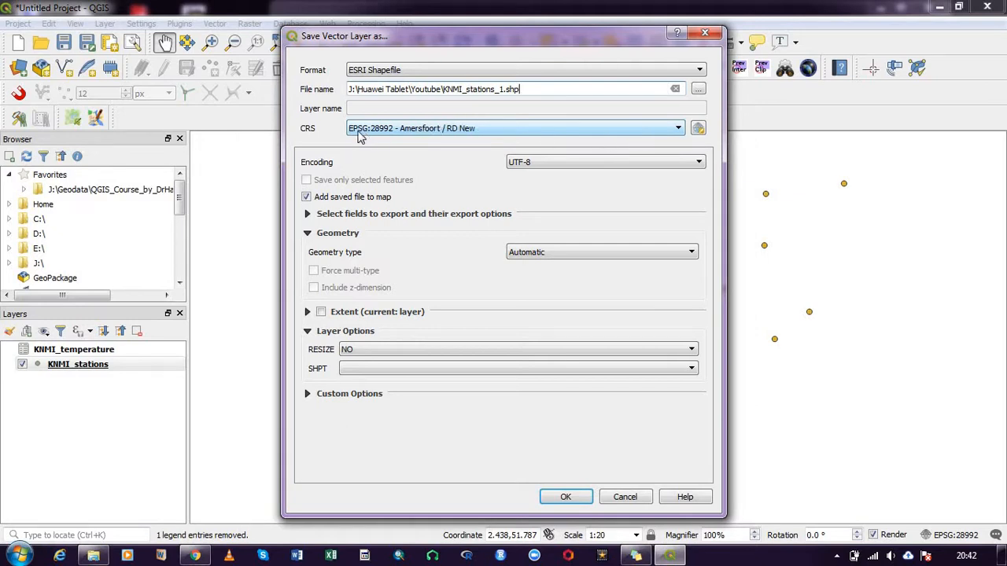
pyautogui.moveTo(408, 138)
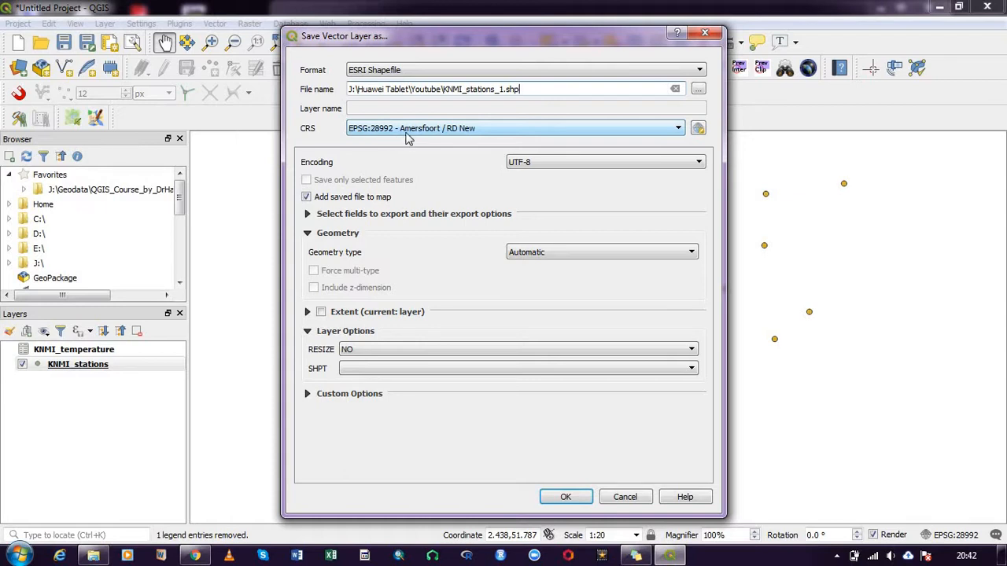
pyautogui.moveTo(698, 128)
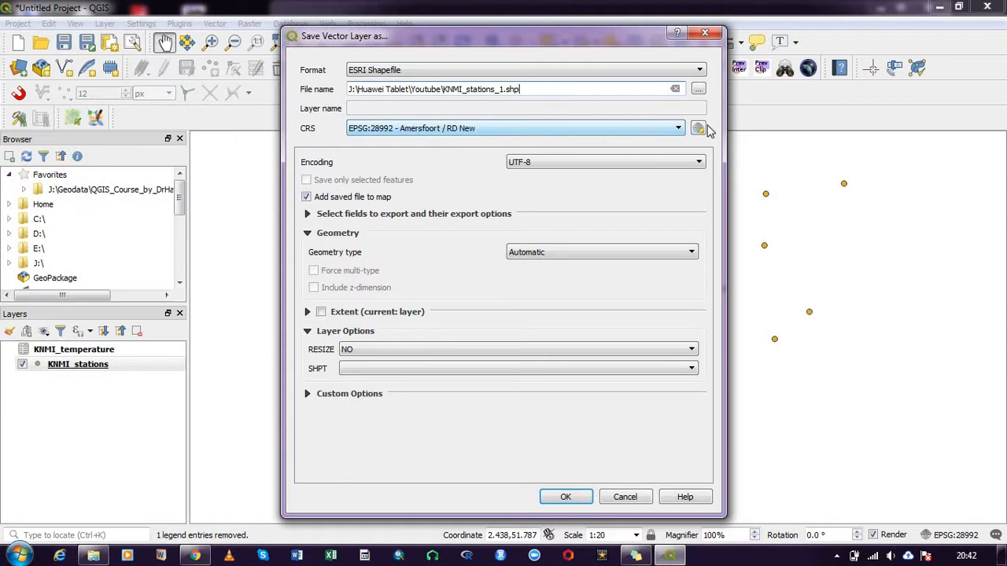
pyautogui.click(699, 129)
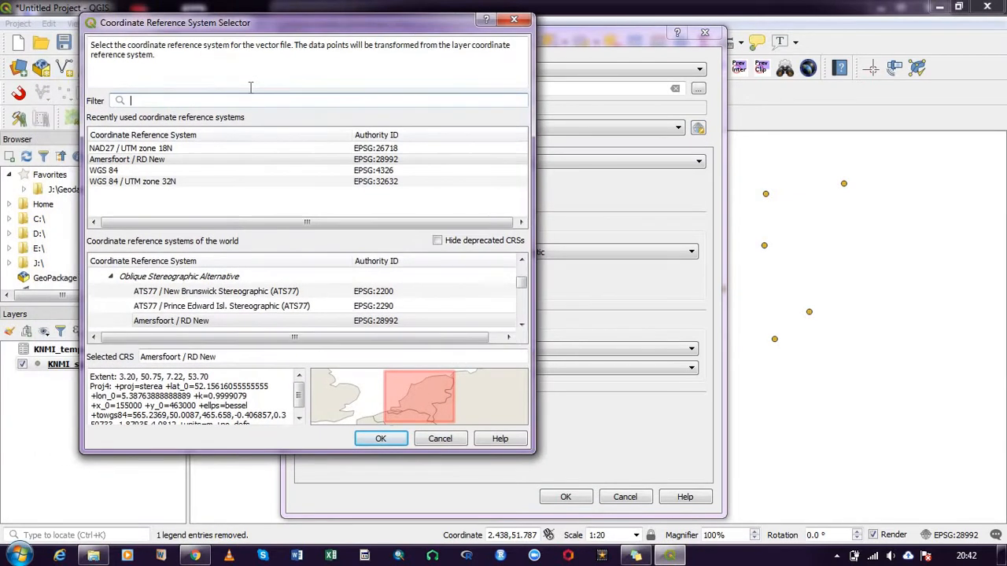
pyautogui.moveTo(444, 98)
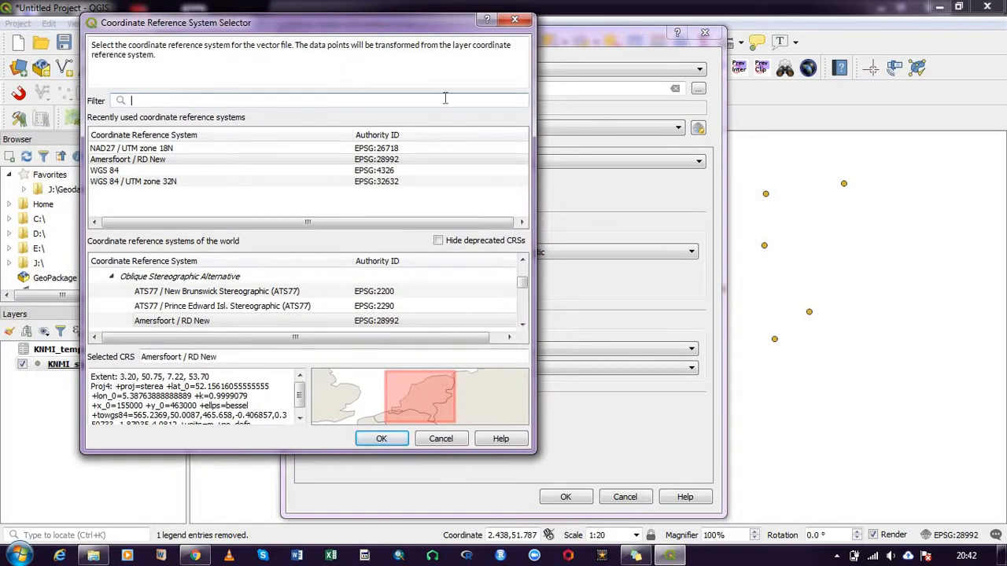
pyautogui.click(382, 438)
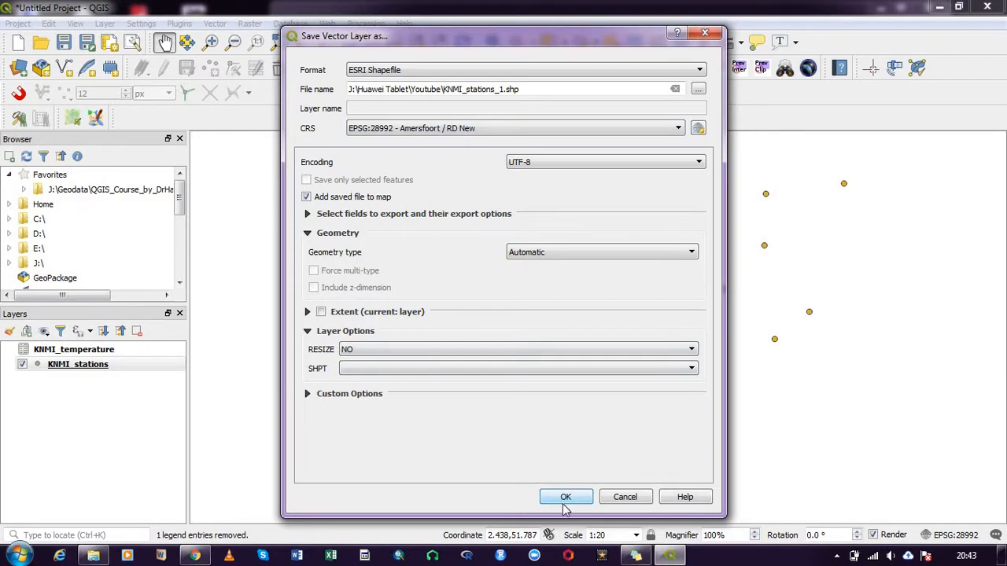
# Step: Confirm the export and overwrite the existing KNMI_stations_1.shp file
pyautogui.click(565, 497)
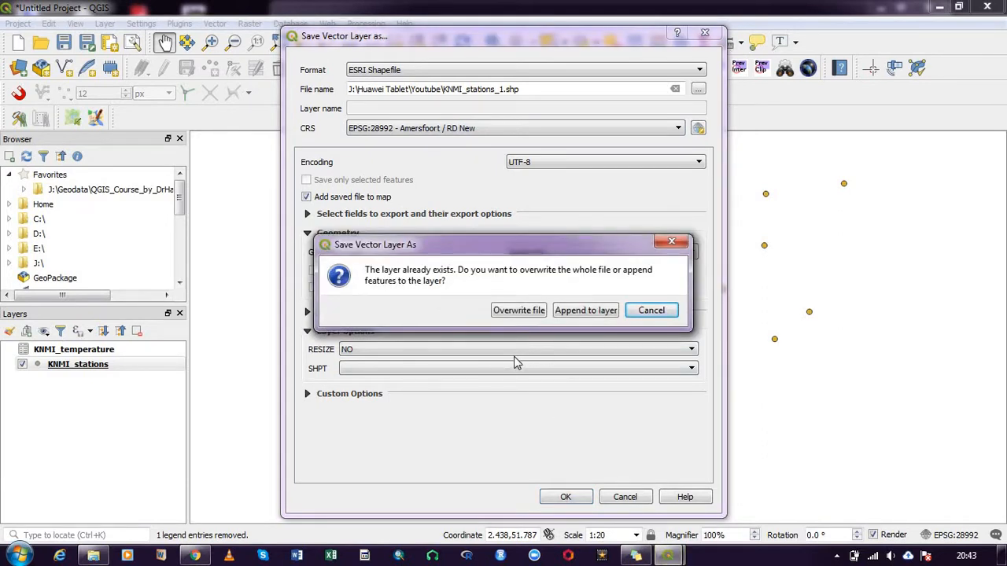
pyautogui.moveTo(523, 327)
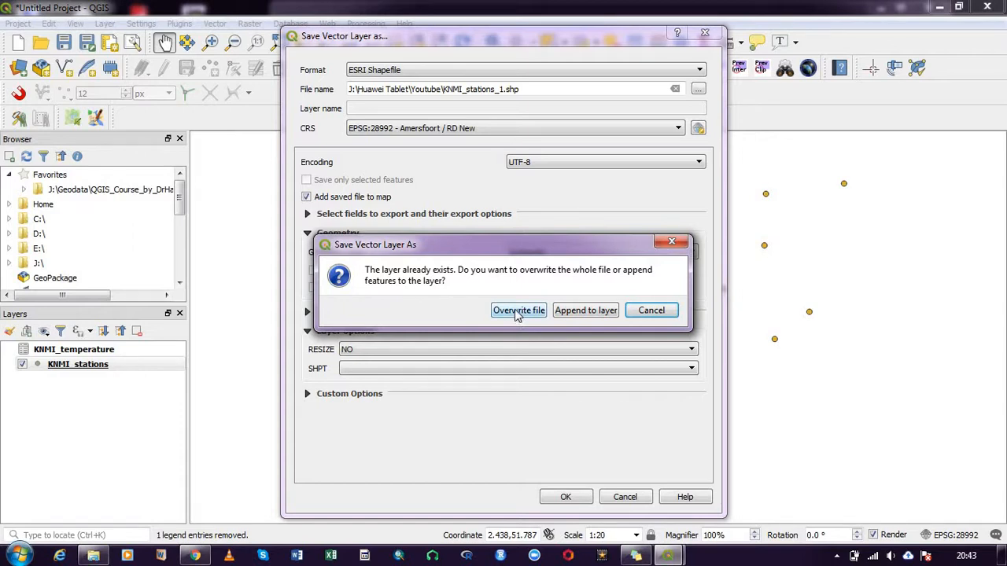
pyautogui.click(518, 310)
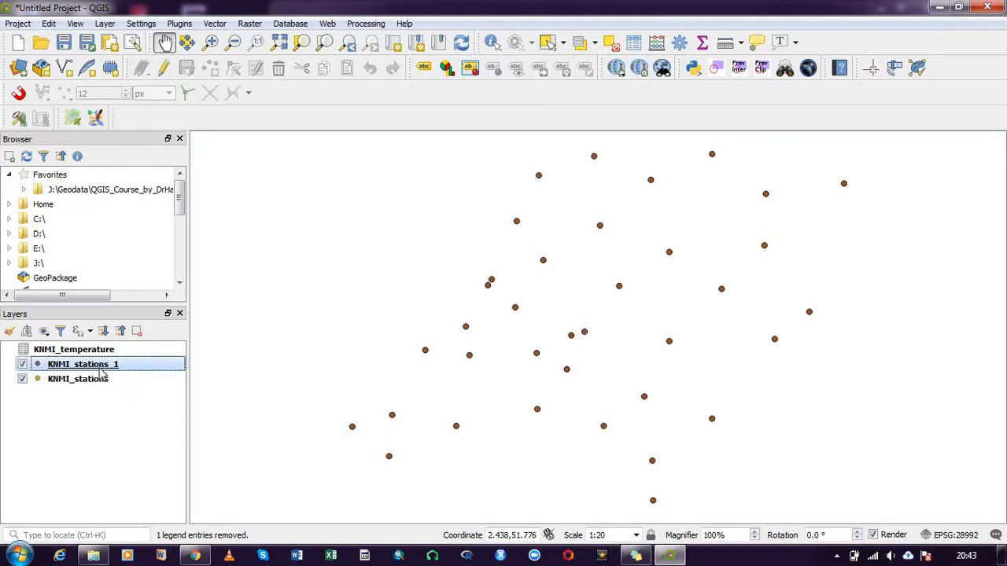
# Step: Select the original KNMI_stations layer and bring up its context menu
pyautogui.rightClick(82, 364)
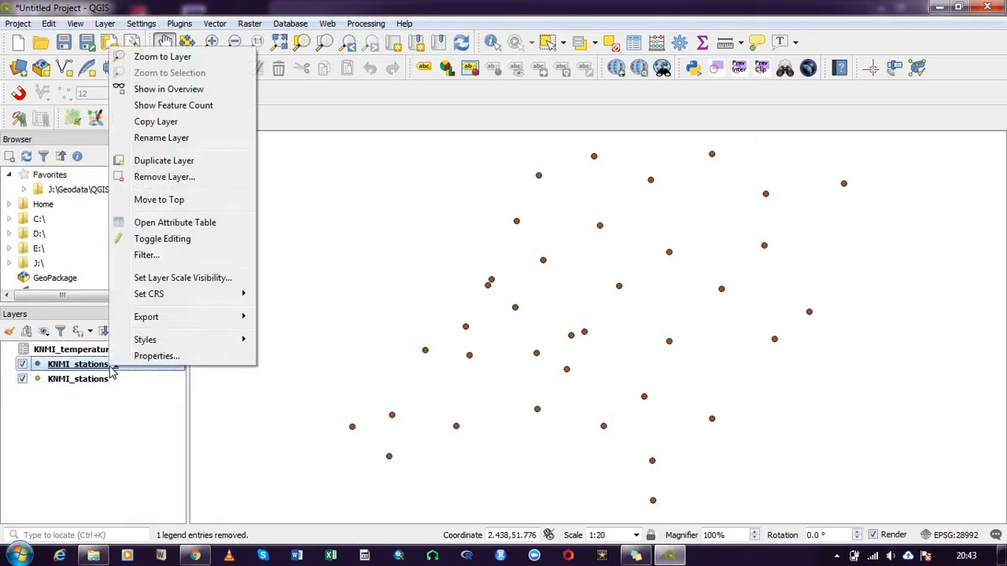
pyautogui.moveTo(110, 431)
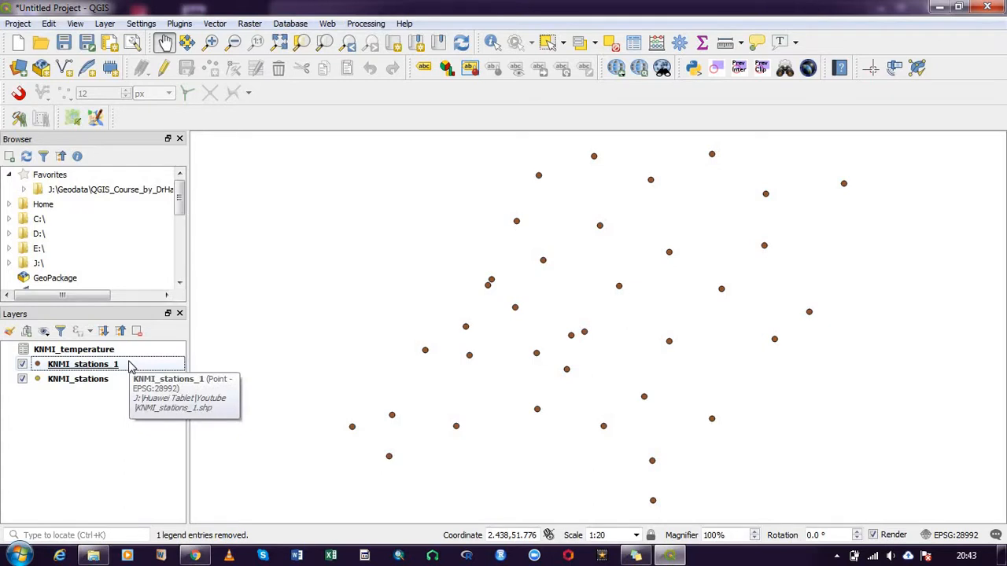
pyautogui.click(77, 379)
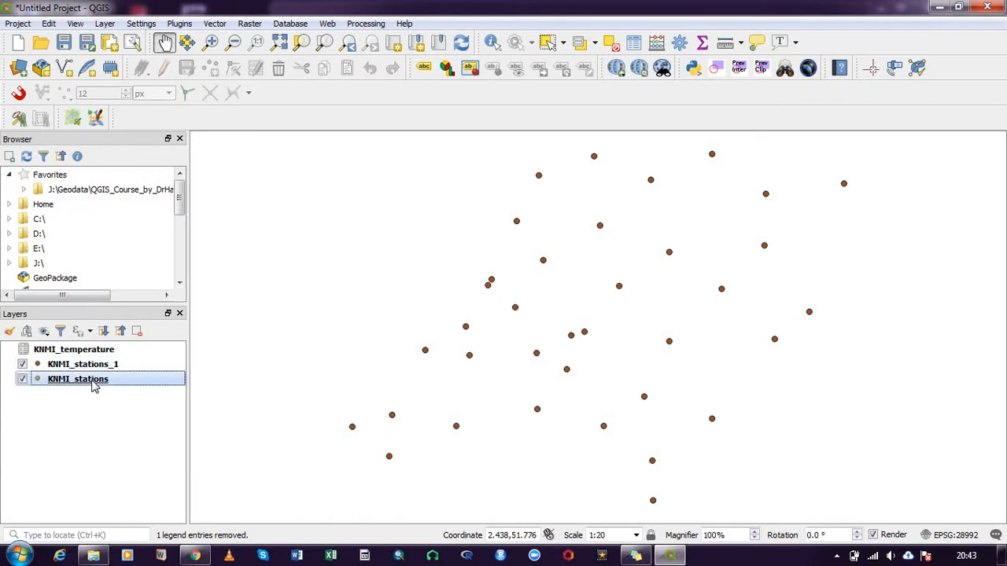
pyautogui.rightClick(78, 379)
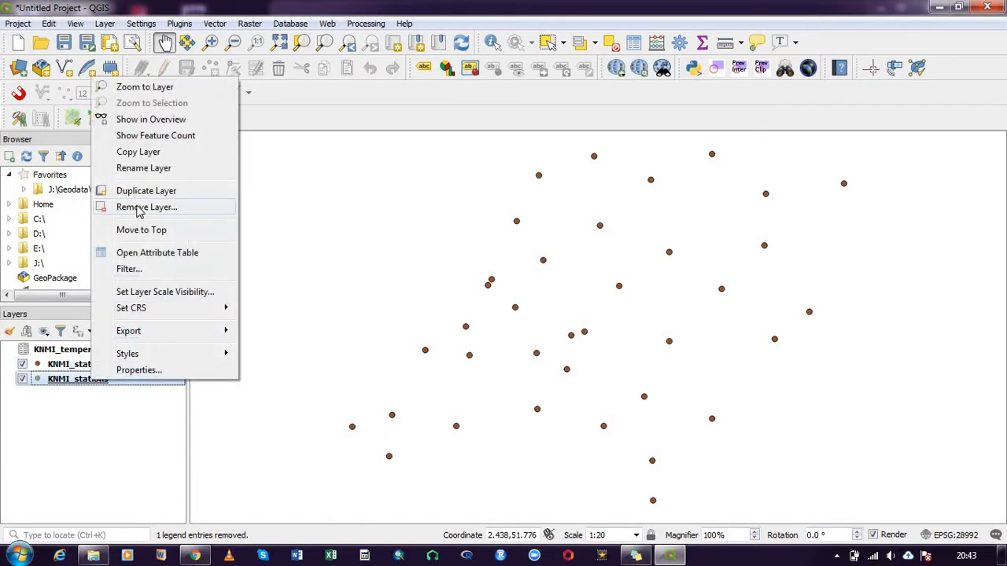
# Step: Remove the original KNMI_stations layer, then select KNMI_stations_1 and bring up its menu
pyautogui.click(146, 207)
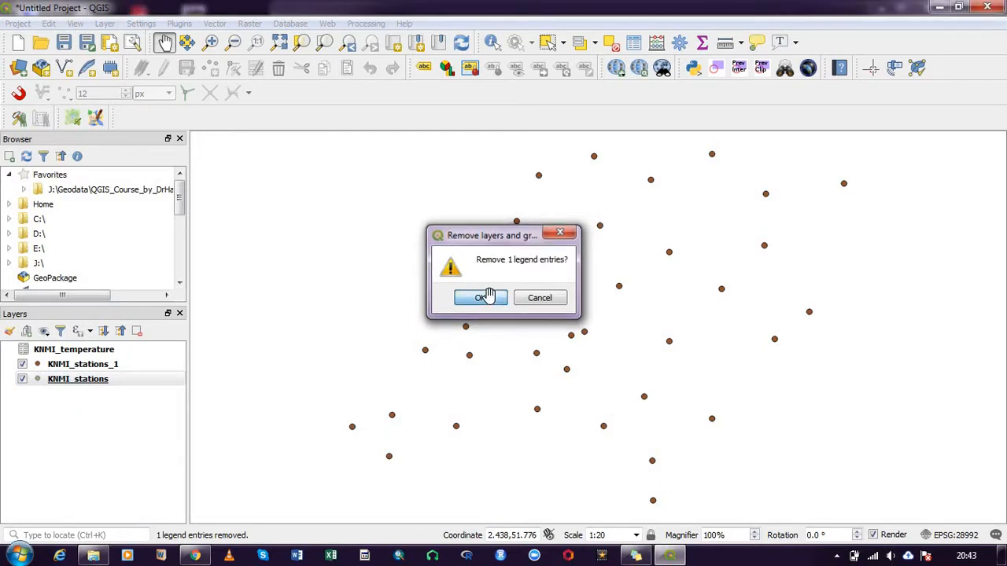
pyautogui.click(480, 297)
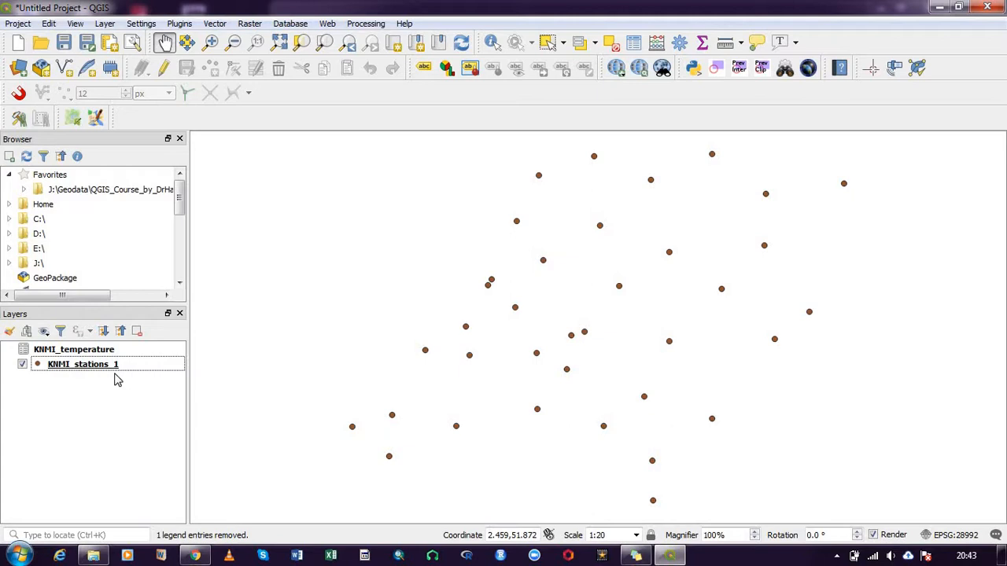
pyautogui.click(83, 364)
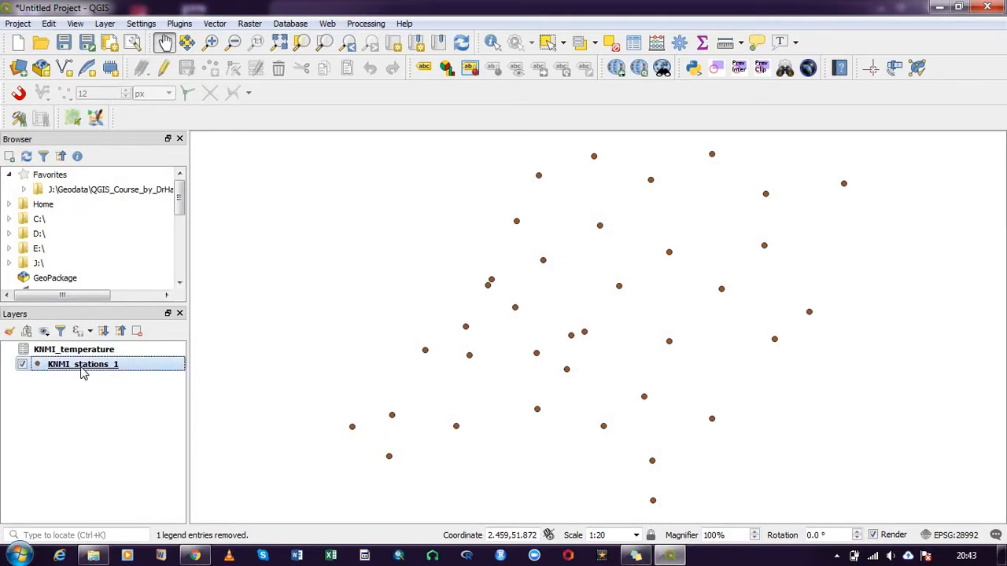
pyautogui.moveTo(74, 349)
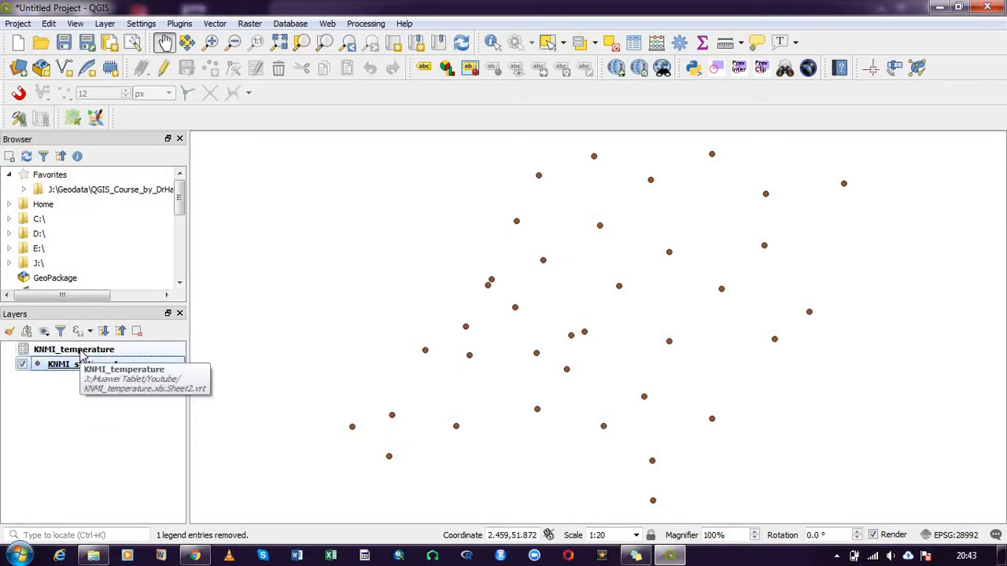
pyautogui.click(75, 363)
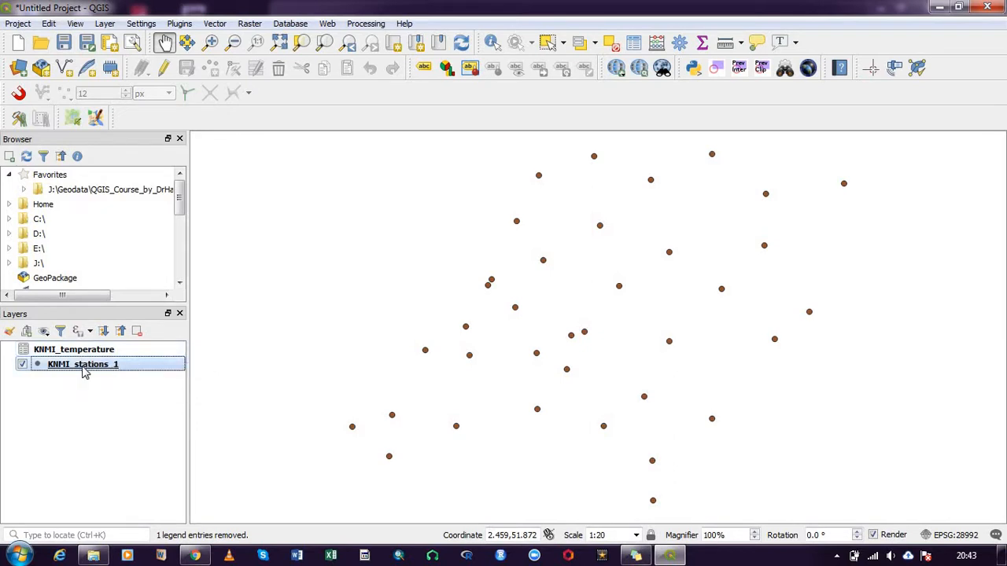
pyautogui.moveTo(83, 373)
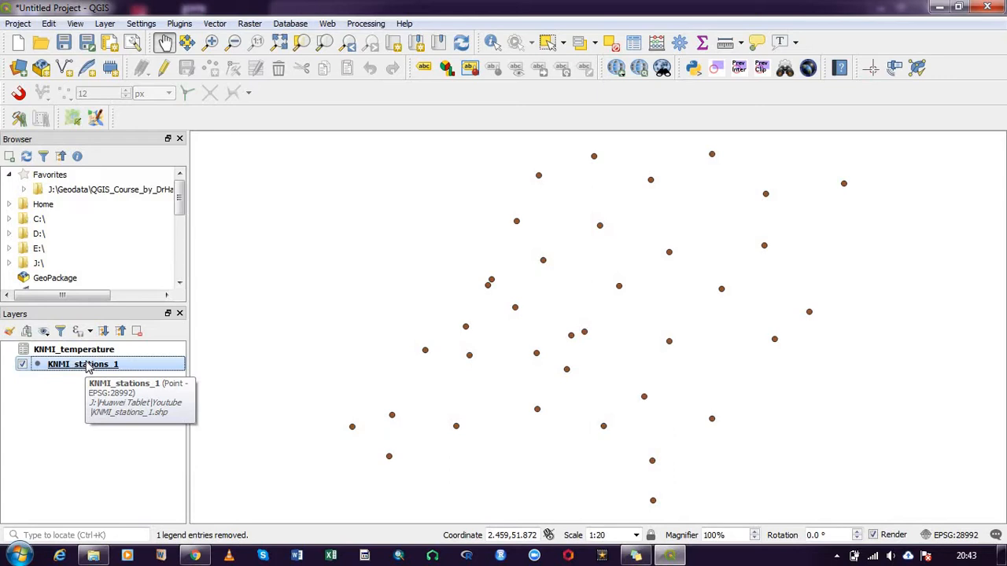
pyautogui.rightClick(82, 365)
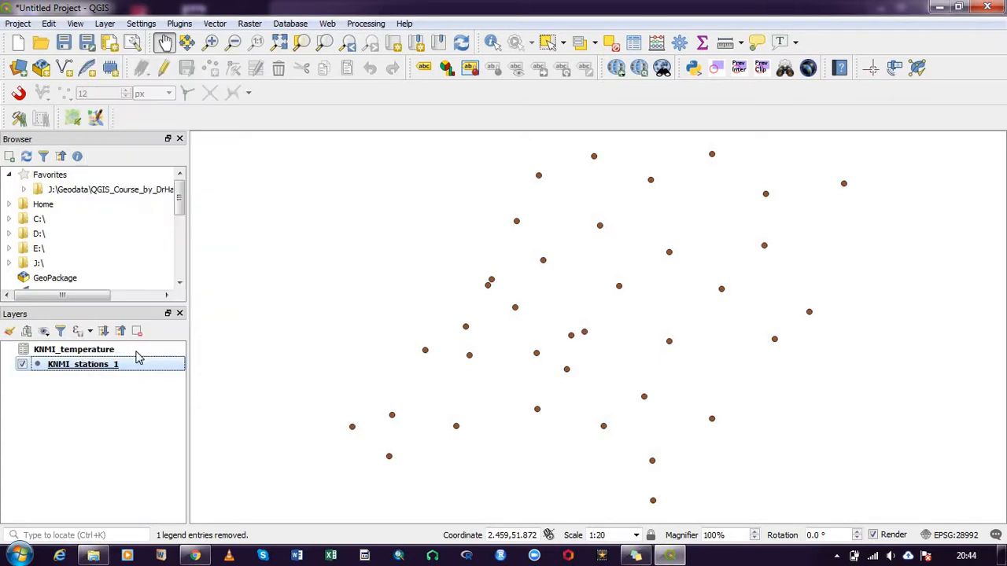
# Step: Double-click KNMI_stations_1 to open its Layer Properties on the Joins page
pyautogui.doubleClick(81, 363)
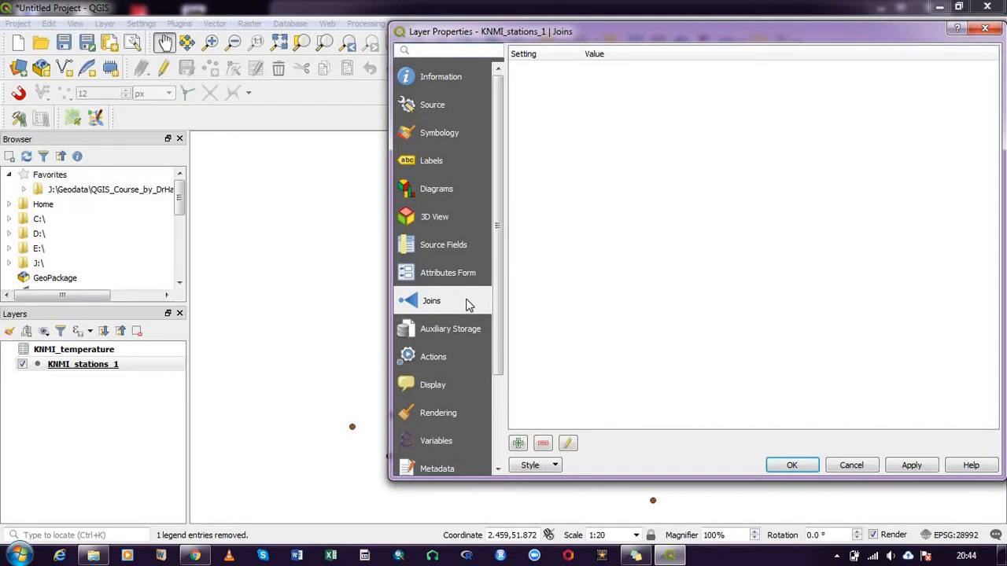
pyautogui.moveTo(454, 306)
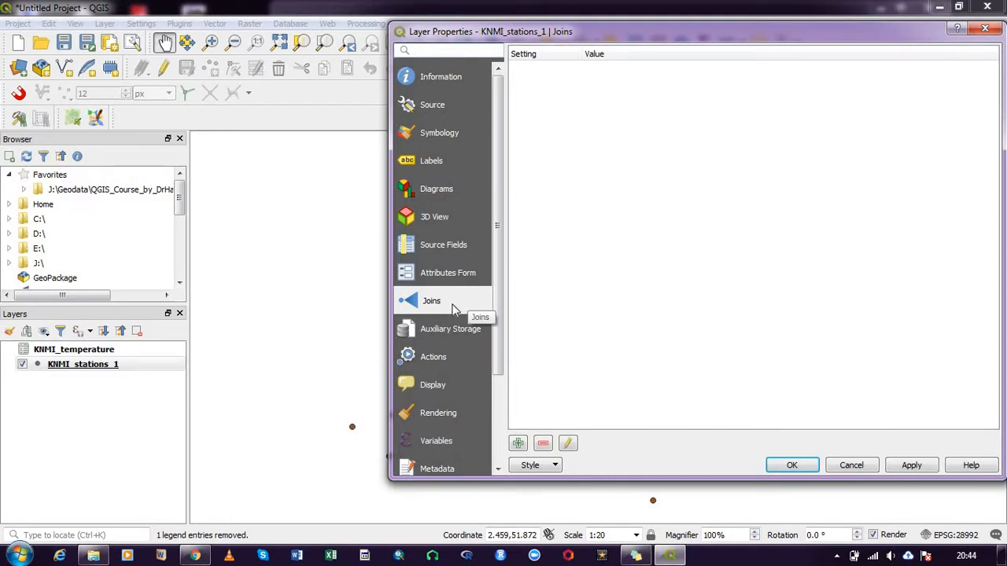
pyautogui.moveTo(480, 376)
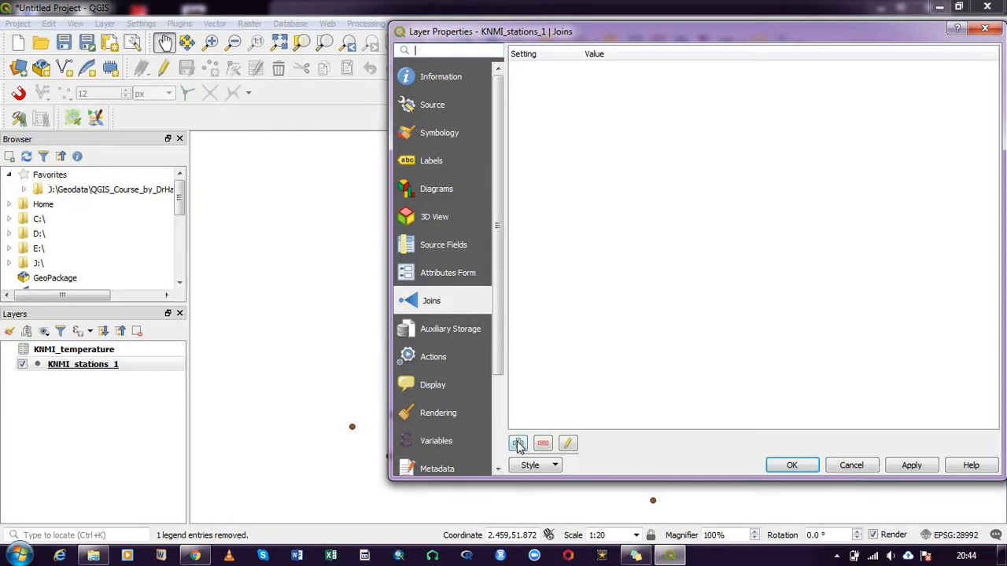
pyautogui.moveTo(518, 444)
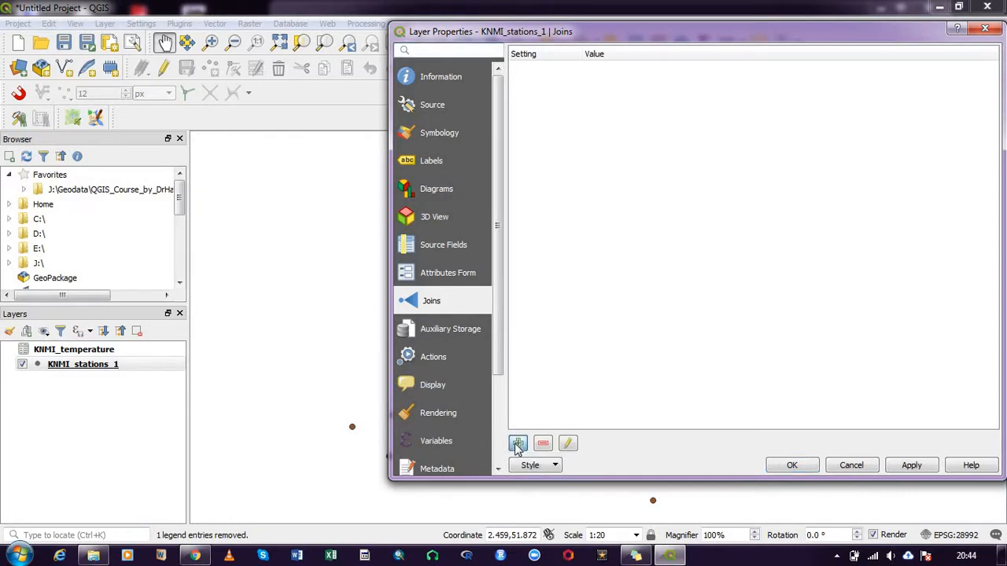
# Step: Add a KNMI_temperature join using STN as both the join and target field
pyautogui.click(517, 443)
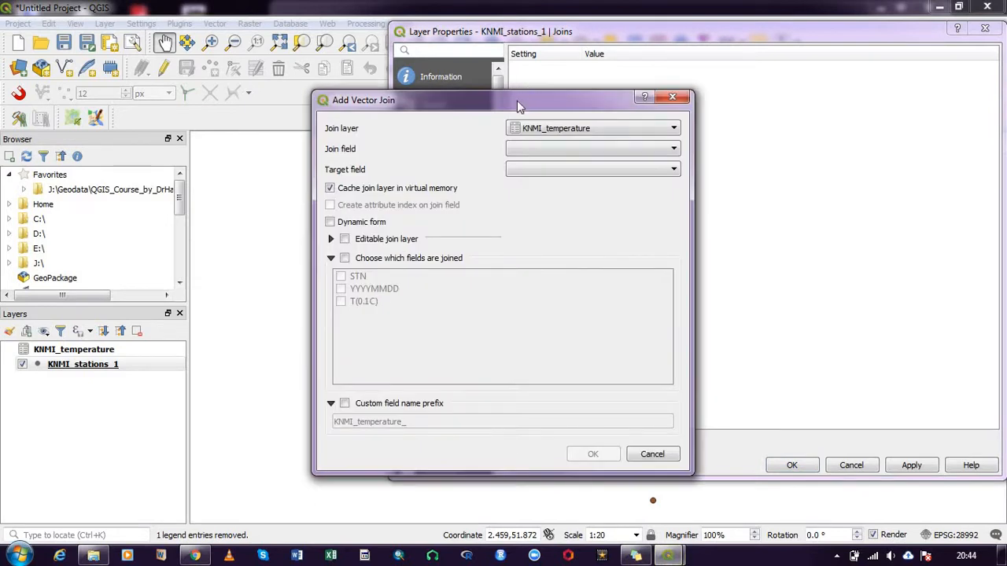
pyautogui.moveTo(518, 100); pyautogui.dragTo(462, 66)
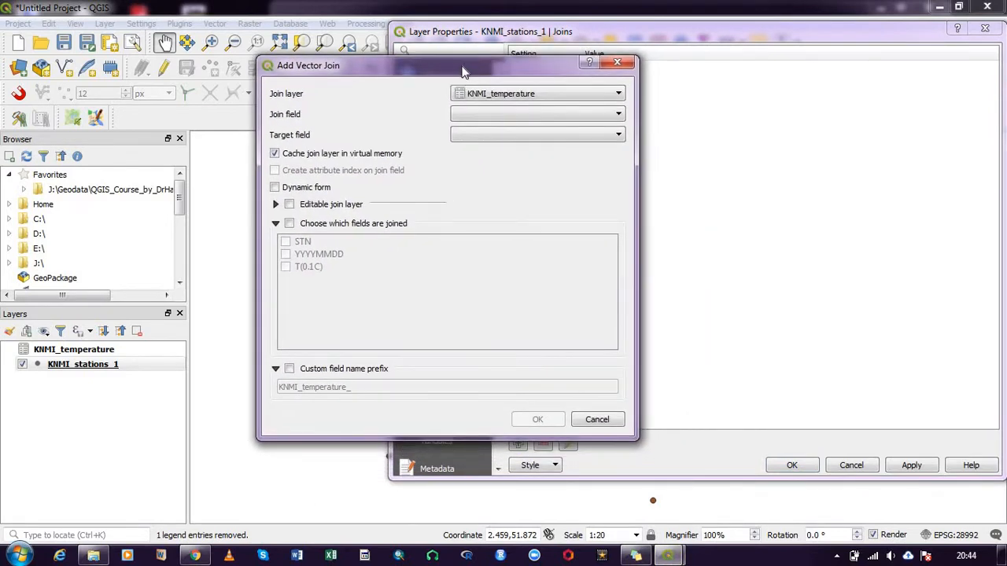
pyautogui.moveTo(295, 102)
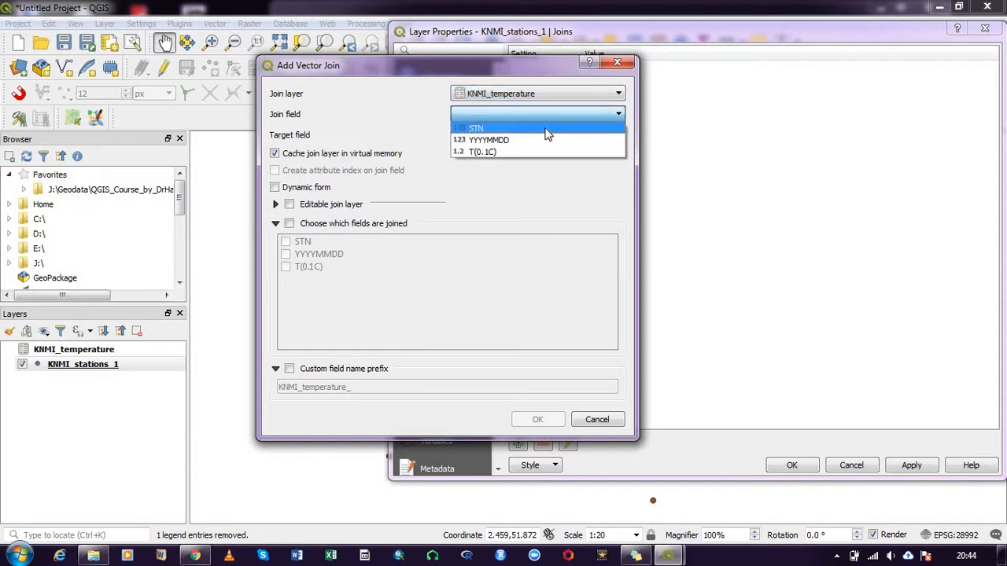
pyautogui.click(474, 126)
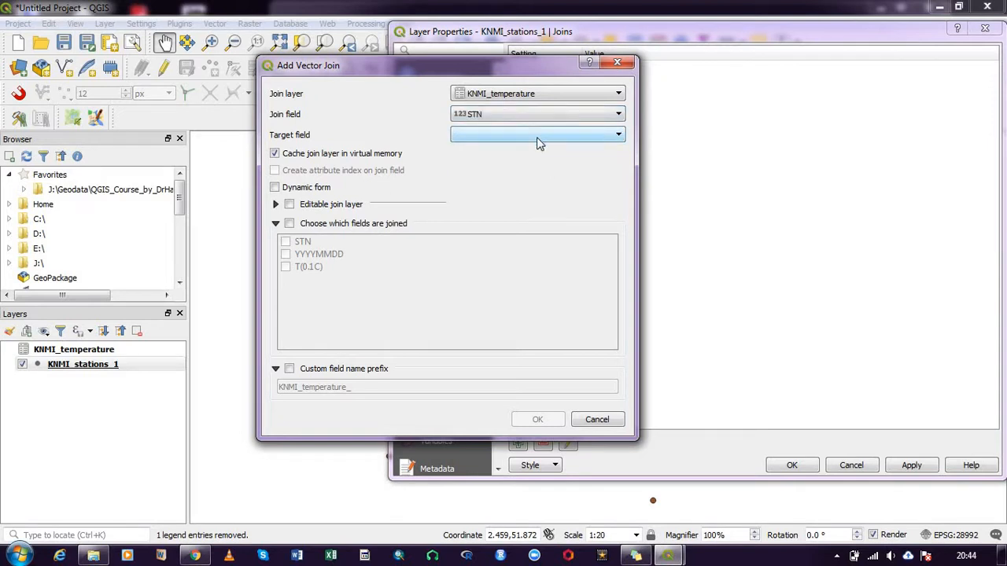
pyautogui.click(538, 134)
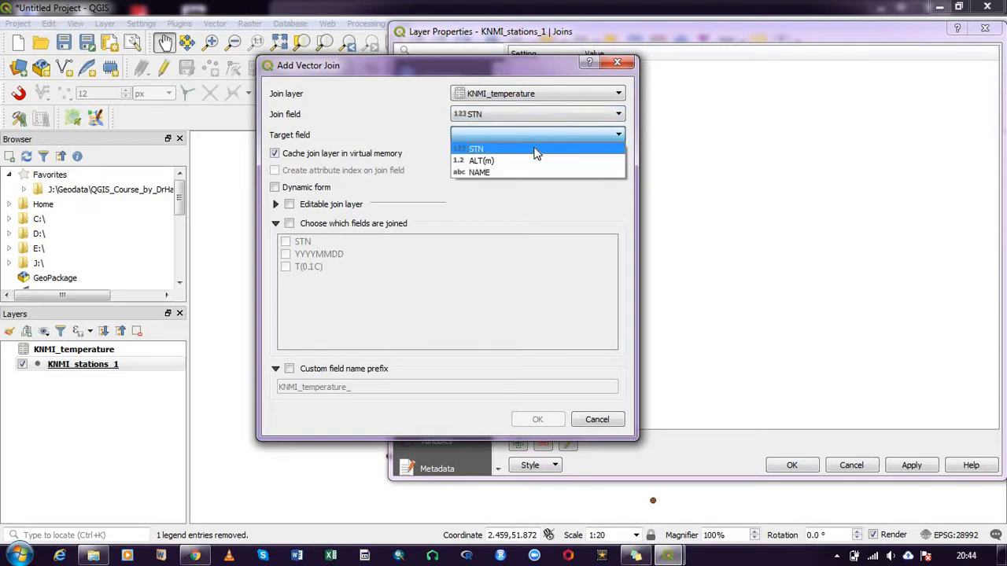
pyautogui.click(475, 149)
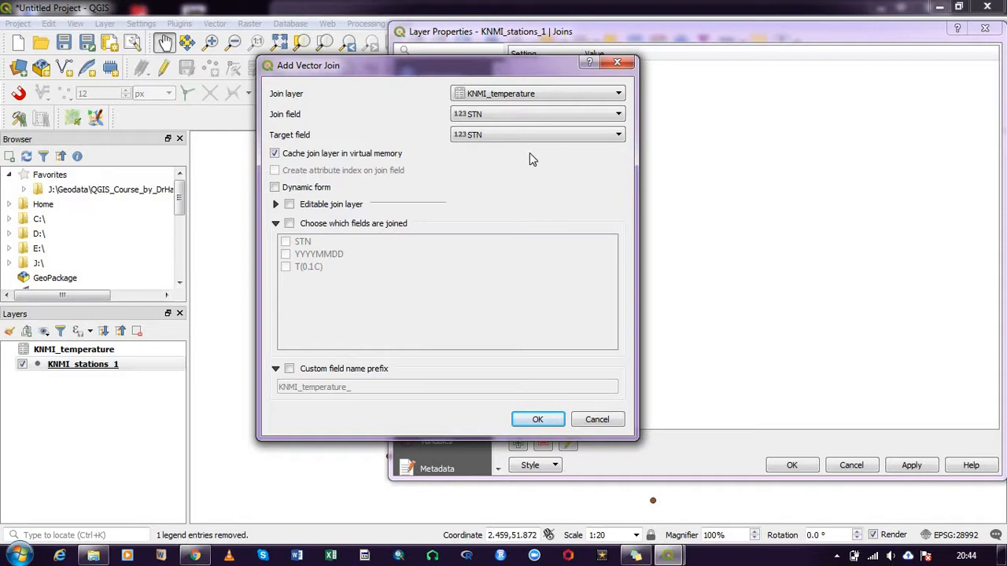
pyautogui.moveTo(501, 141)
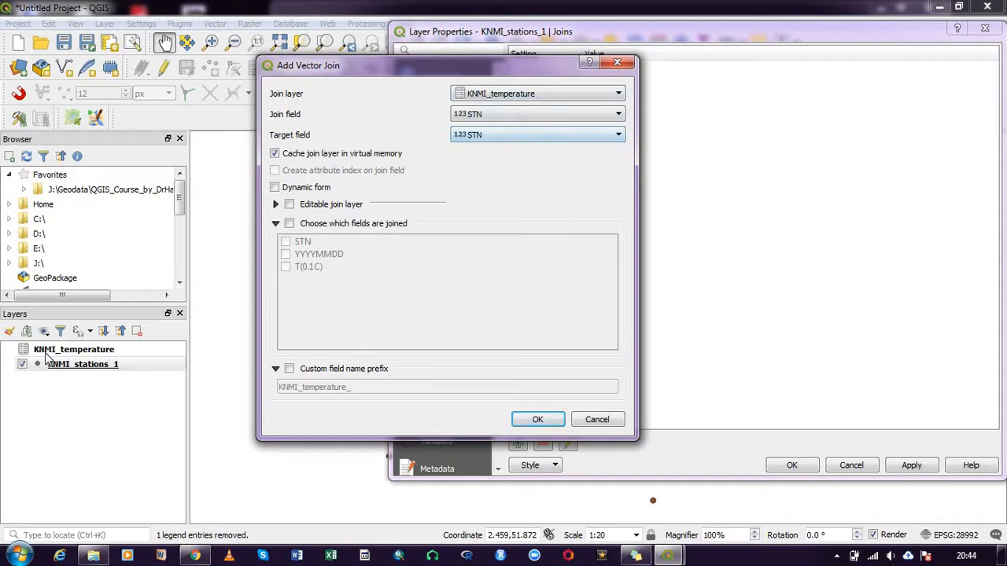
pyautogui.moveTo(62, 357)
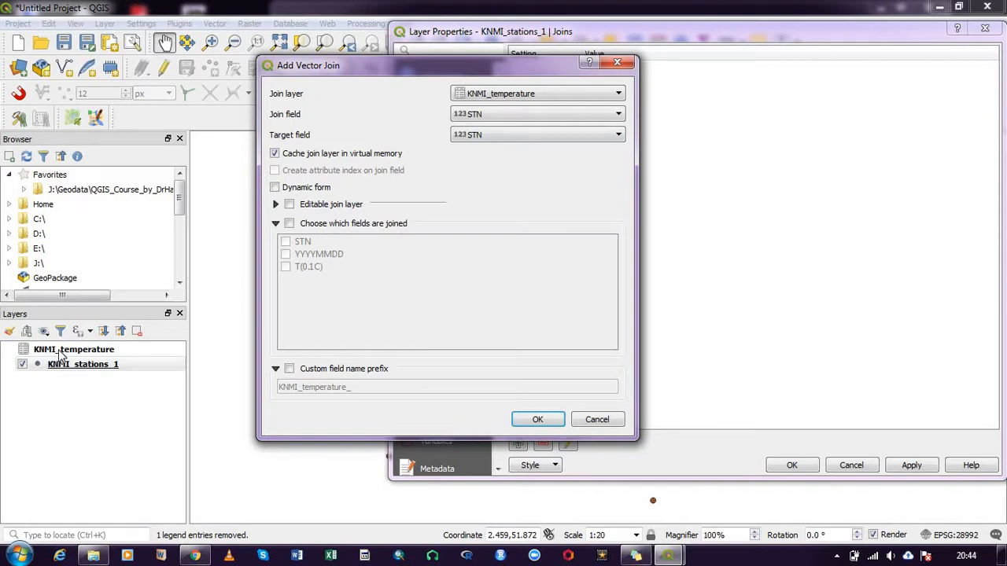
pyautogui.moveTo(488, 122)
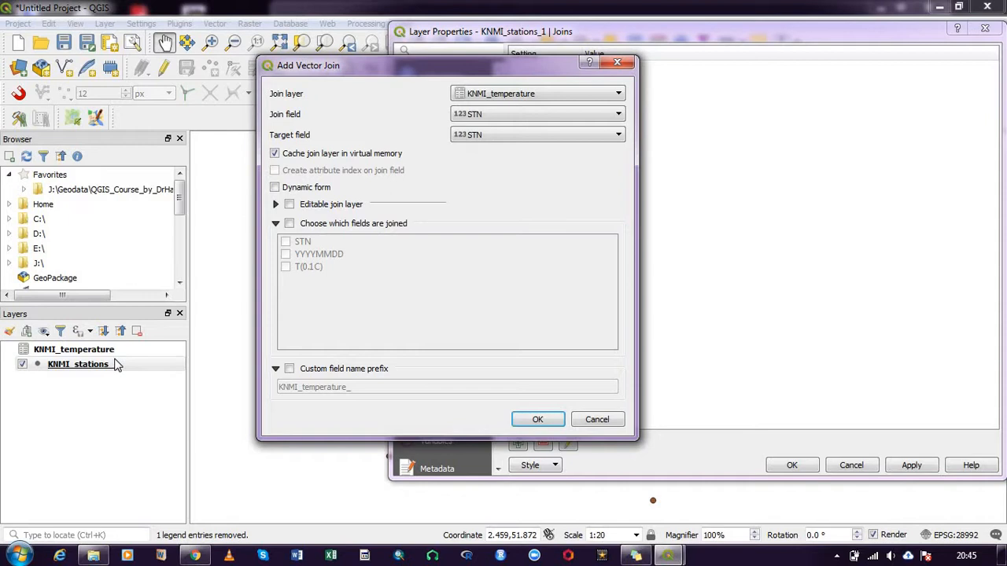
pyautogui.moveTo(117, 358)
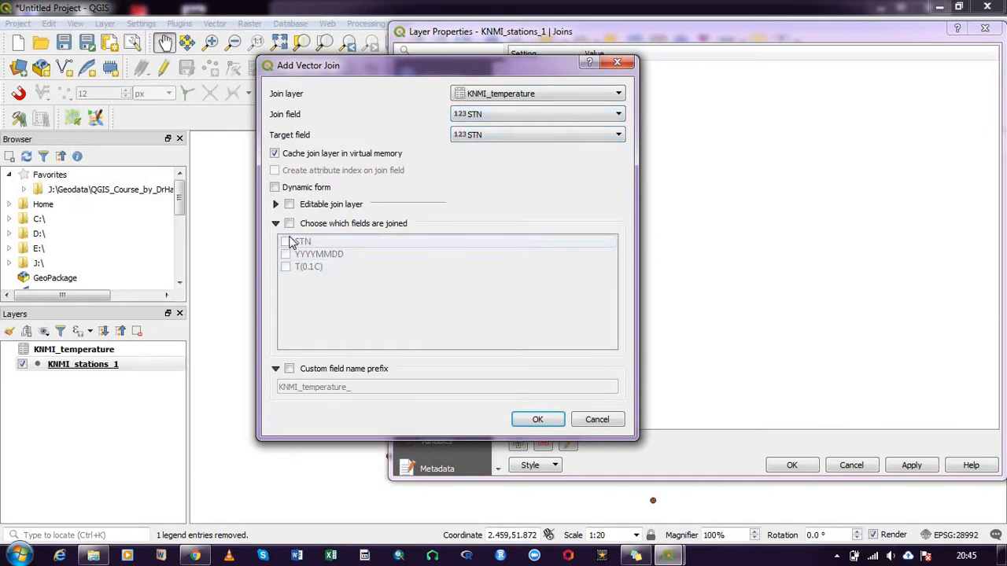
# Step: Join only the T(0.1C) field with custom prefix 'Temperature' and confirm the join
pyautogui.click(289, 223)
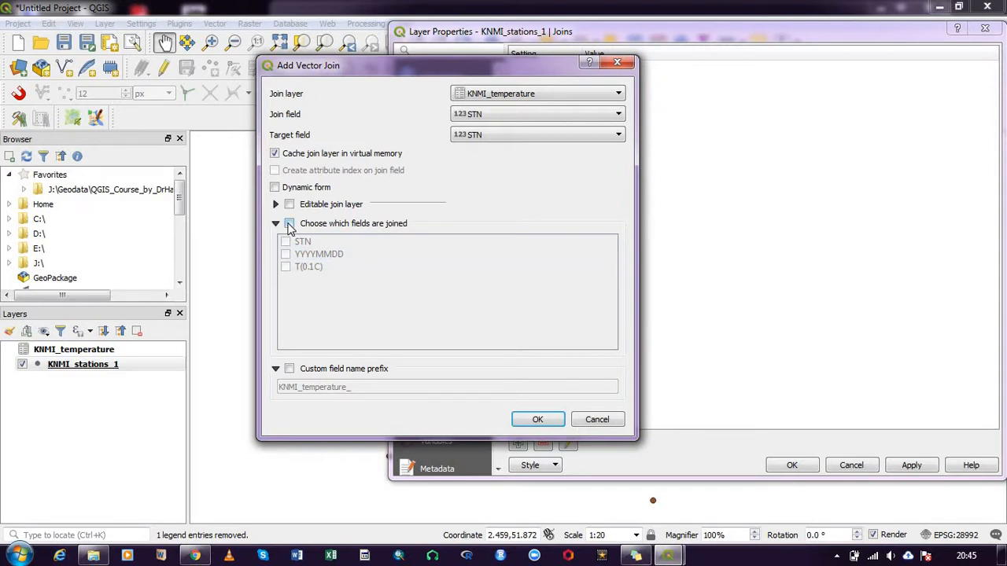
pyautogui.click(287, 223)
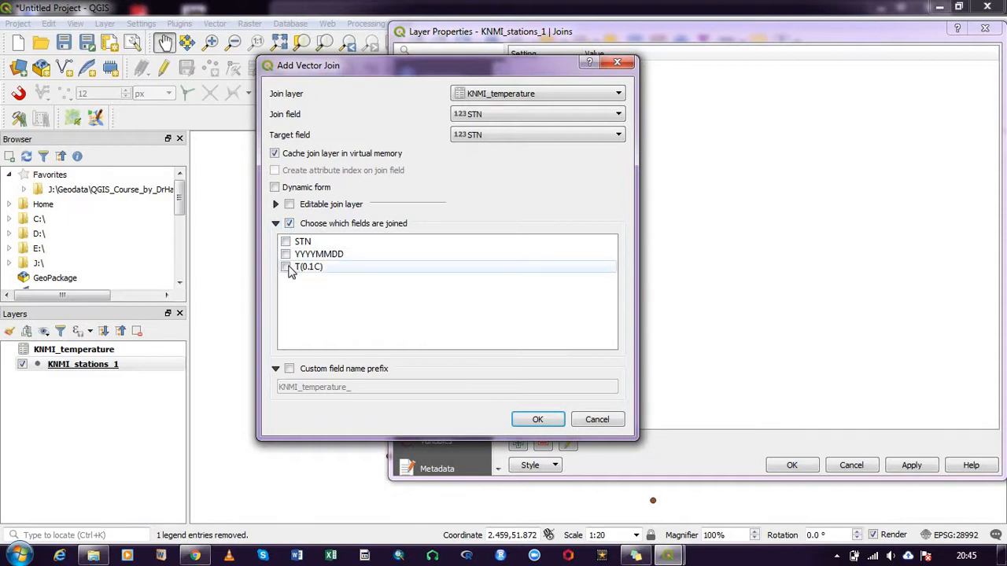
pyautogui.click(285, 267)
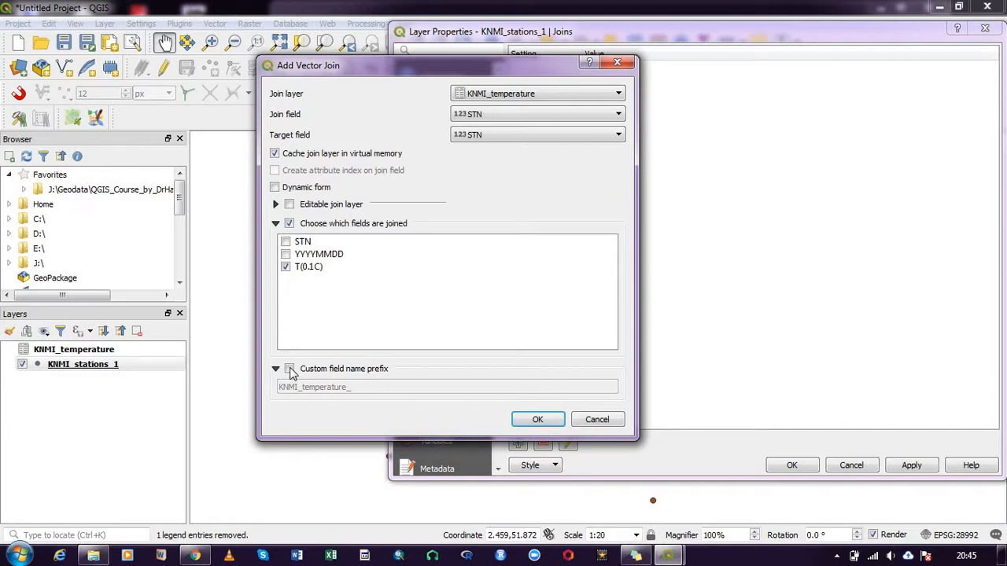
pyautogui.click(288, 369)
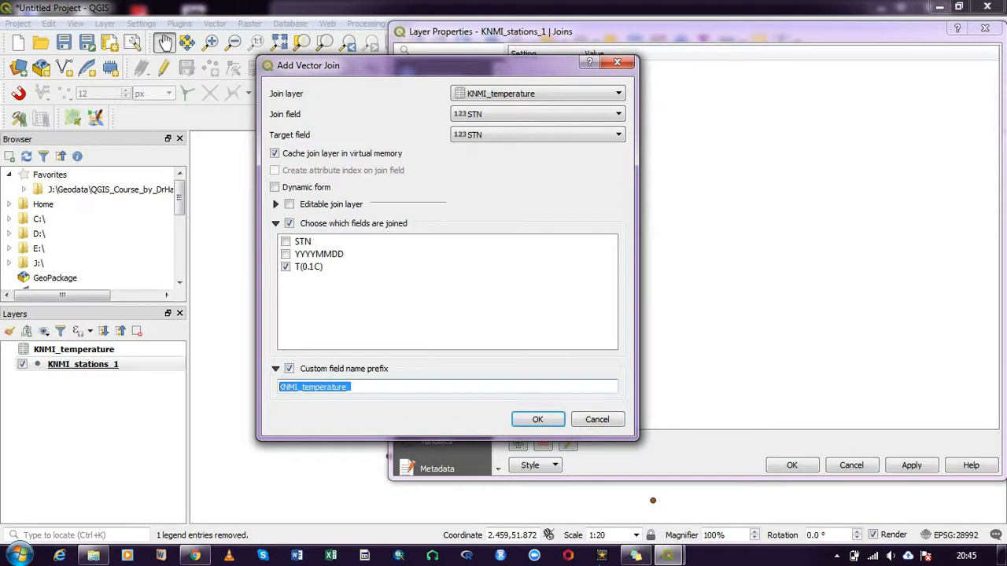
pyautogui.write('te')
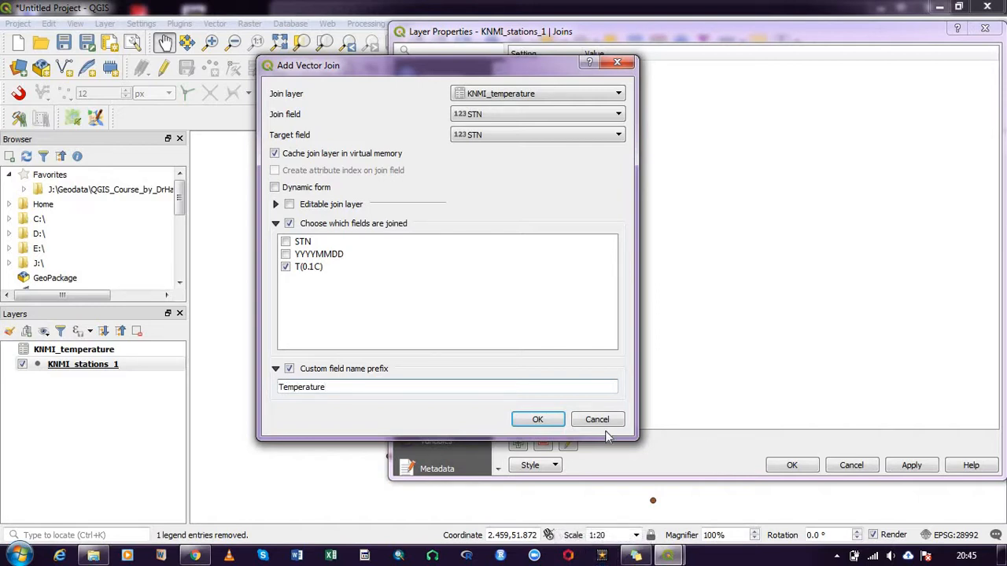
pyautogui.click(538, 420)
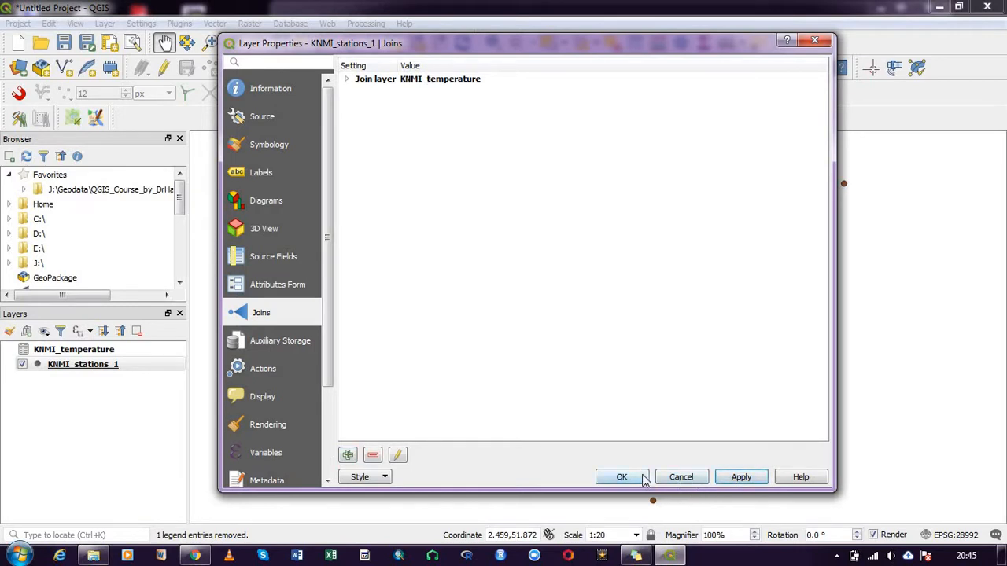
# Step: Apply the join and open the KNMI_stations_1 attribute table
pyautogui.click(622, 477)
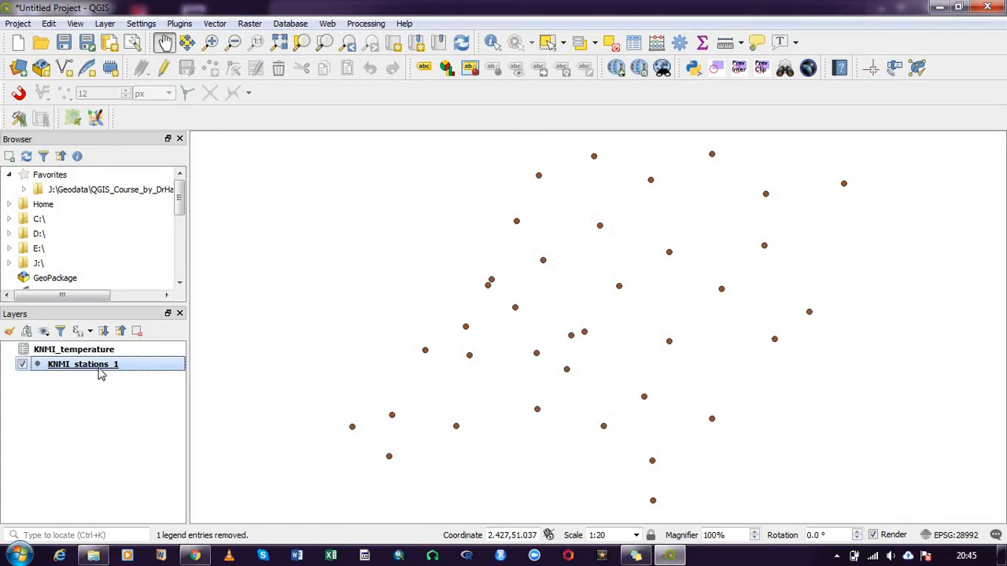
pyautogui.moveTo(100, 373)
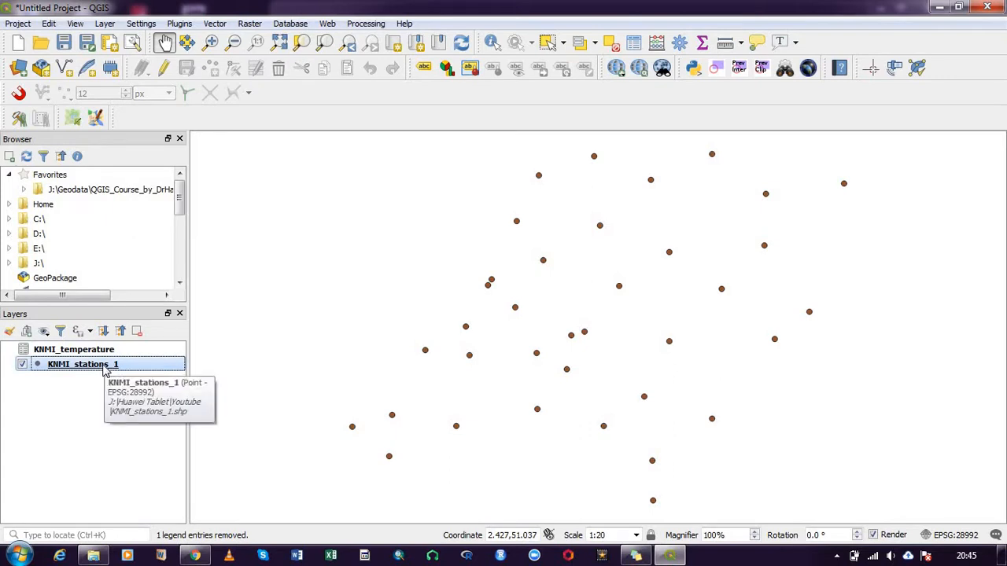
pyautogui.rightClick(82, 365)
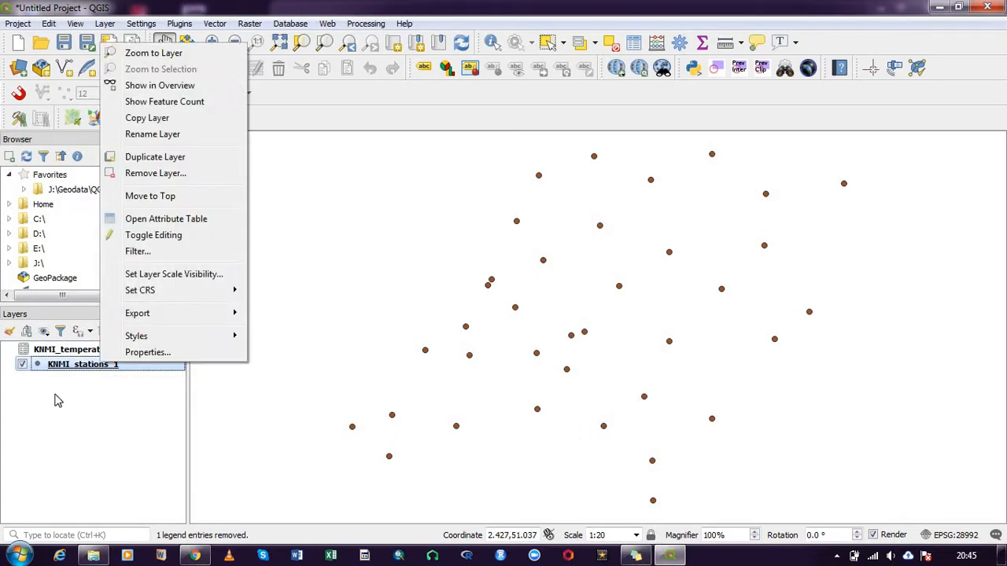
pyautogui.click(166, 219)
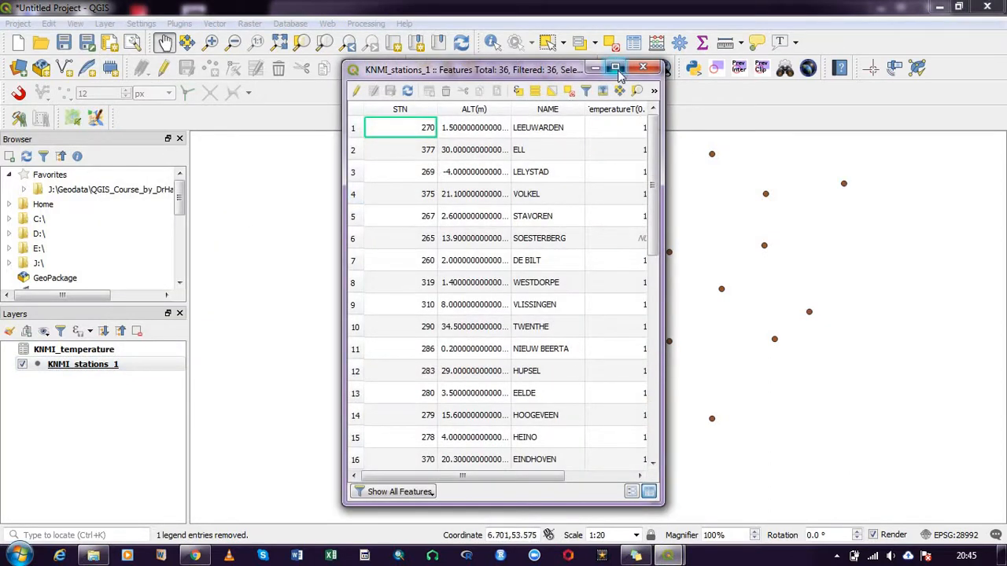
# Step: Maximize the attribute table to read the TemperatureT(0.1C) values like 152 and 138
pyautogui.click(612, 67)
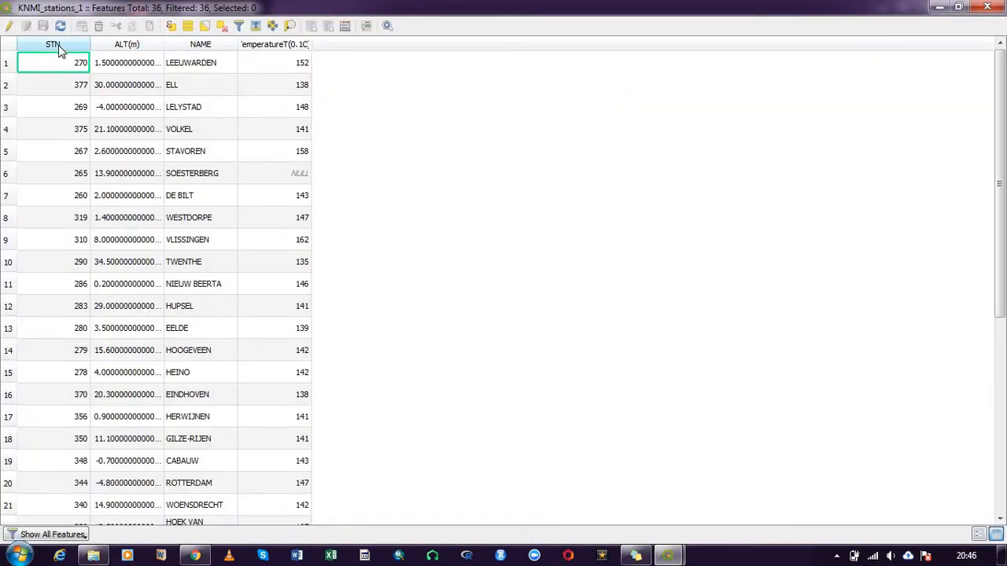
pyautogui.moveTo(62, 47)
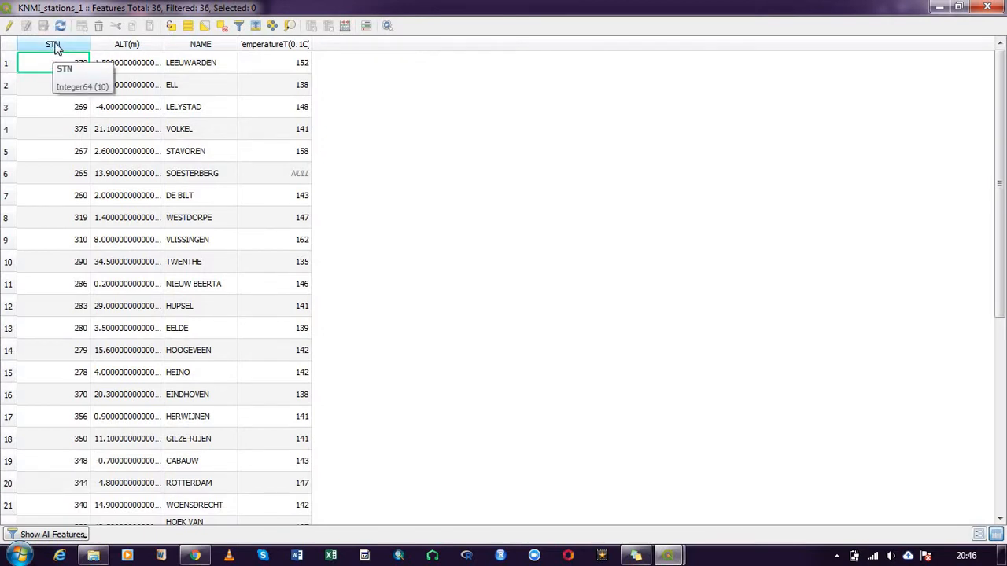
pyautogui.moveTo(192, 45)
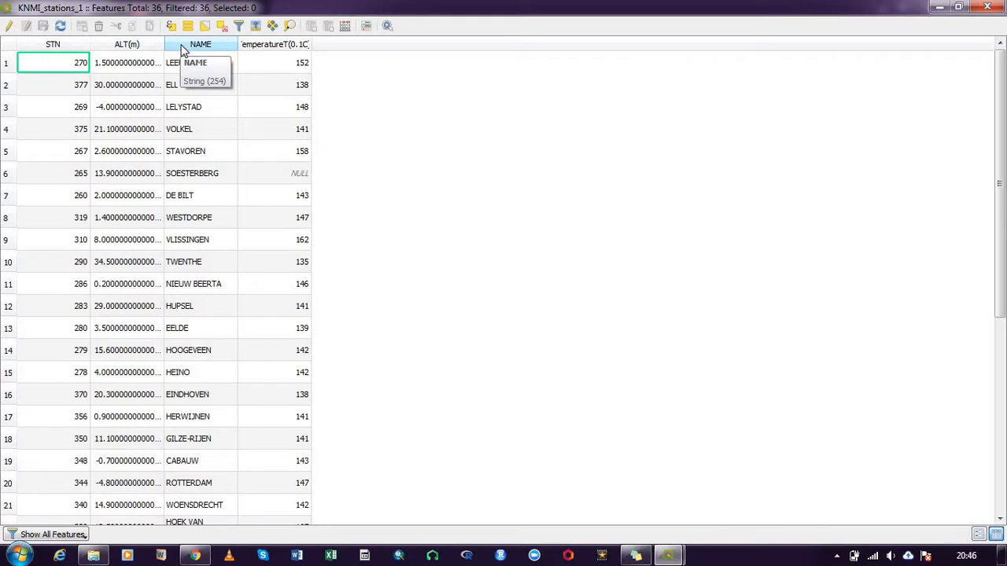
pyautogui.moveTo(287, 44)
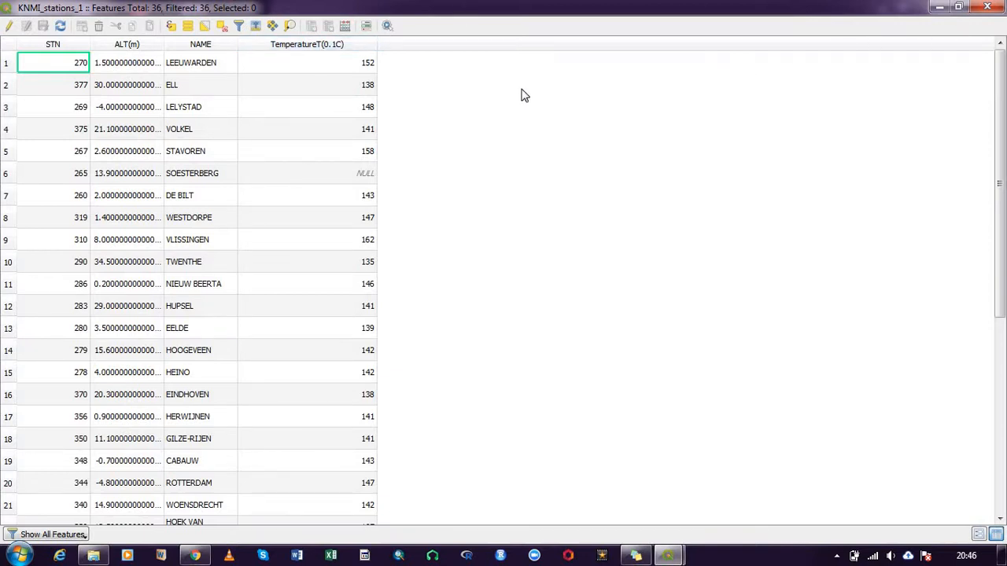
pyautogui.moveTo(383, 59)
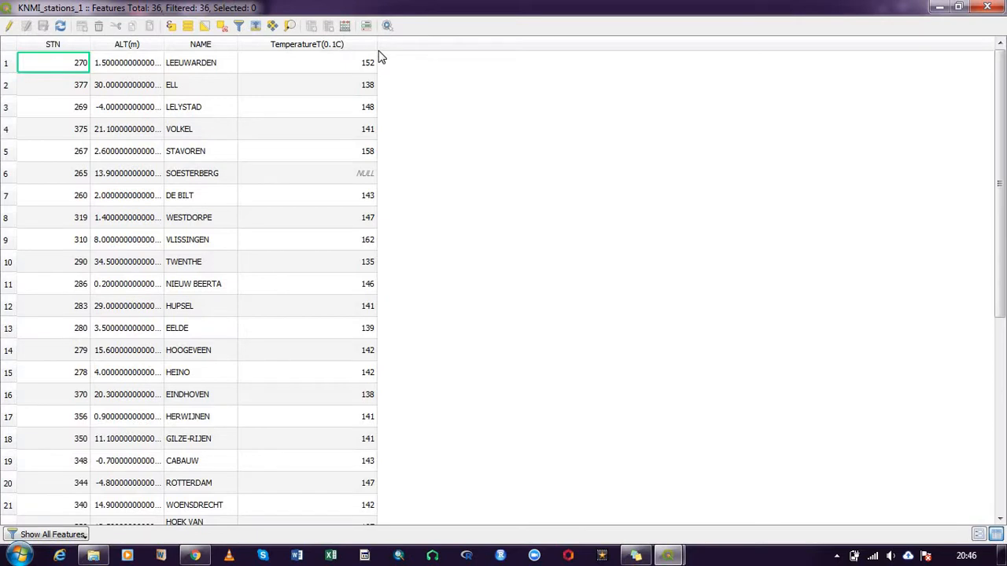
pyautogui.moveTo(381, 60)
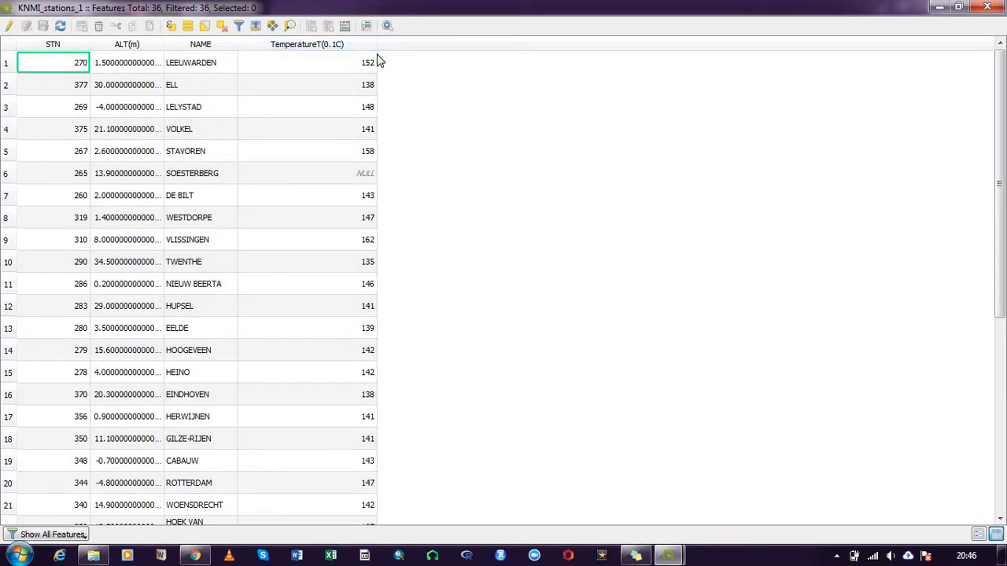
pyautogui.moveTo(376, 62)
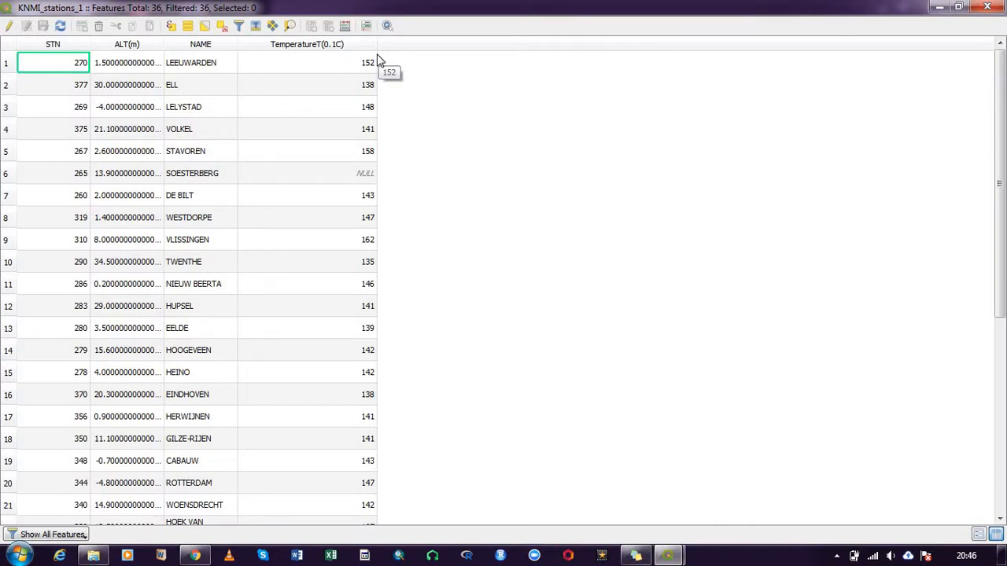
pyautogui.moveTo(380, 62)
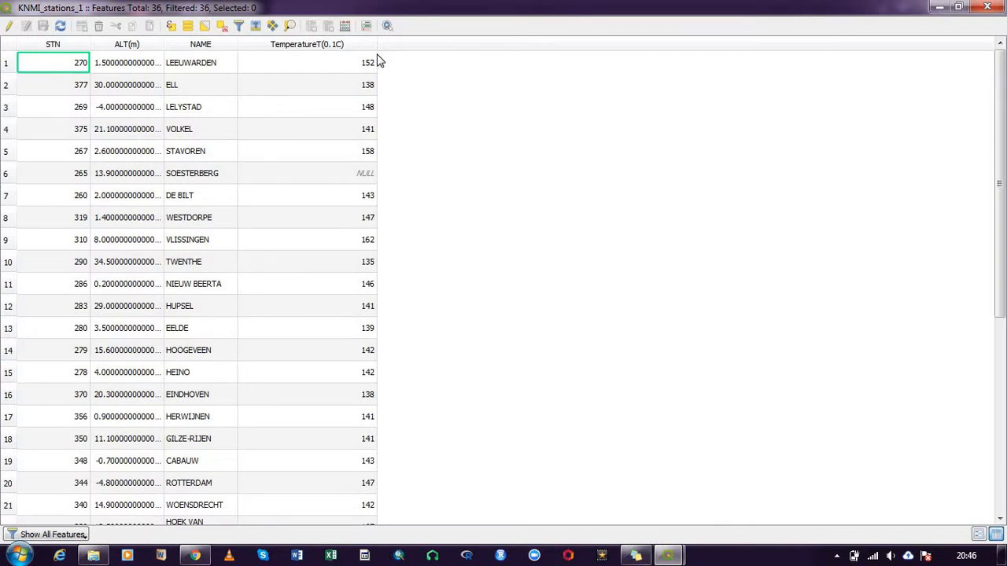